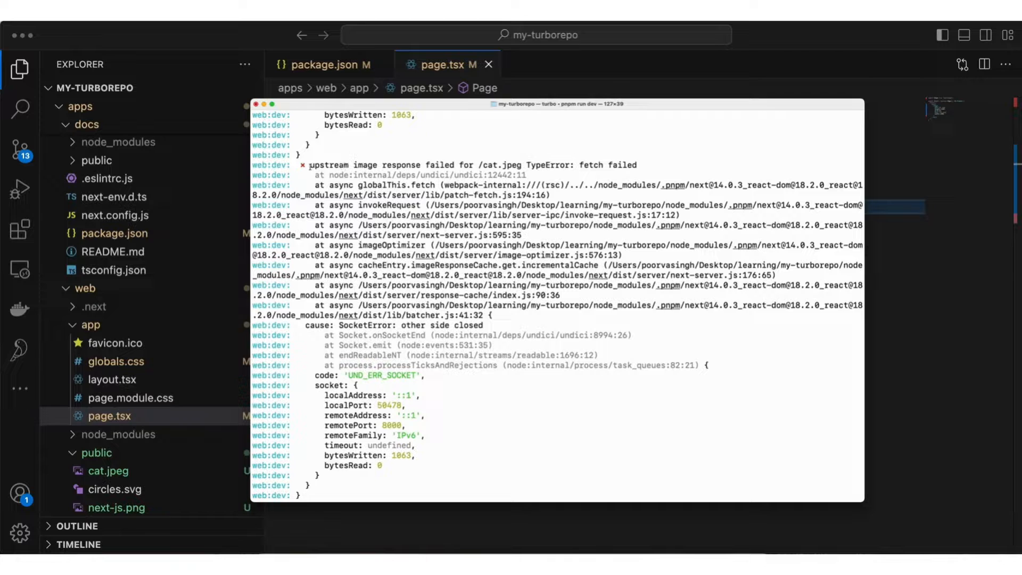
Bring Chrome forward on the local _next/image error page and open GitHub issue #63132
left_click_drag(307, 165, 473, 165)
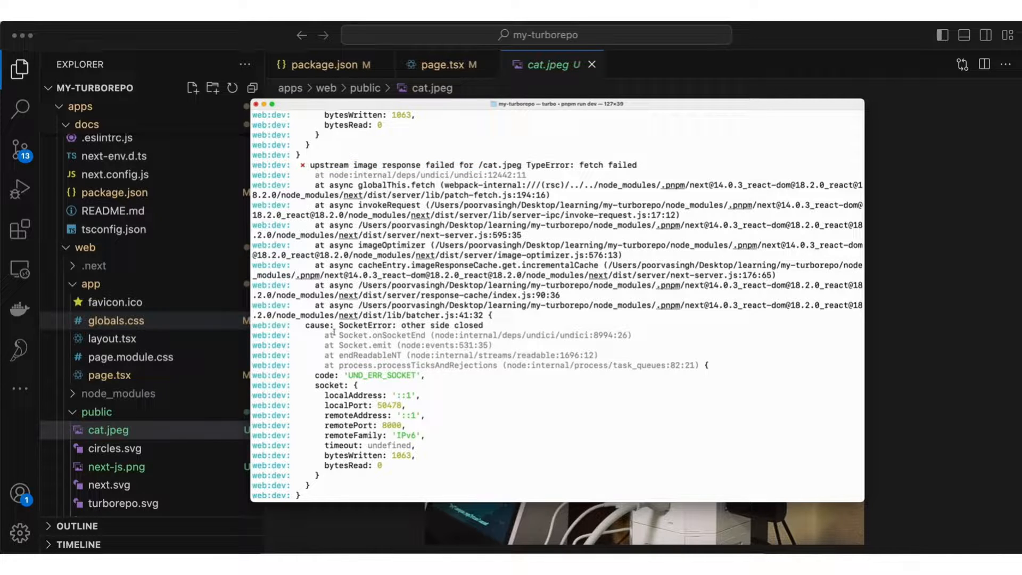
key("cmd+tab")
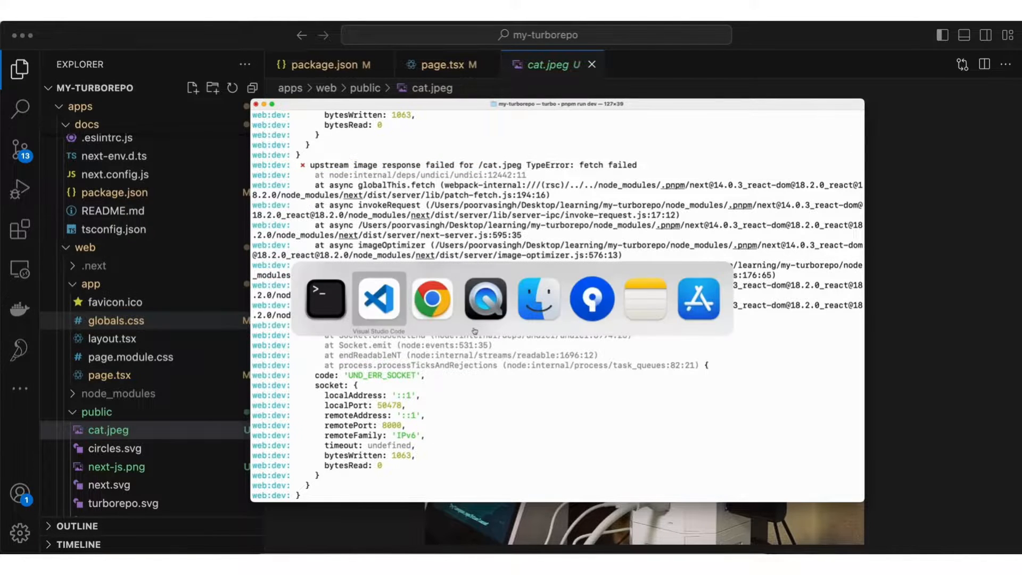
left_click(432, 299)
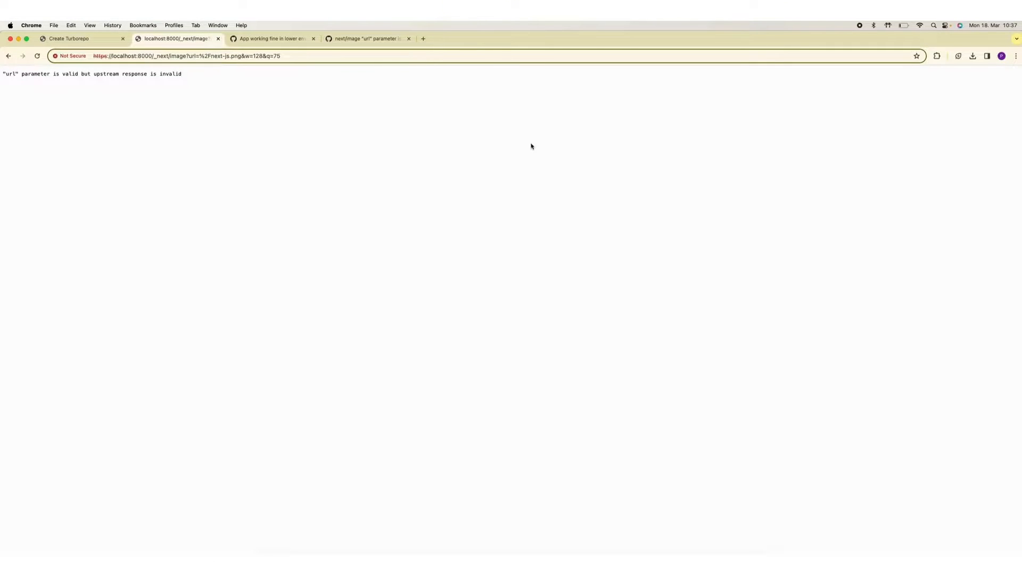
left_click(272, 39)
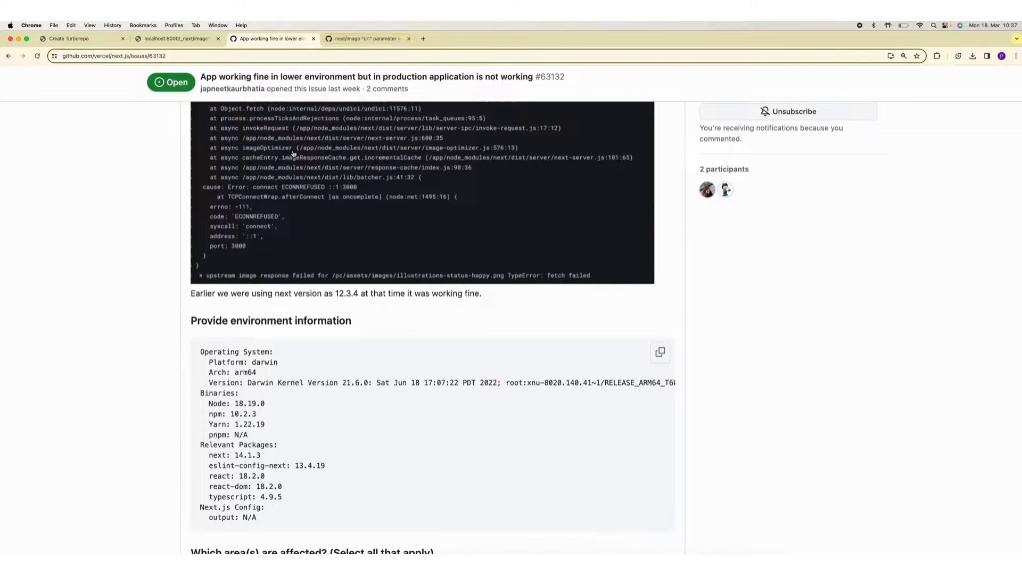
Read issue #63132, scroll through closed issue #53715, then return to #63132
scroll("up", 3)
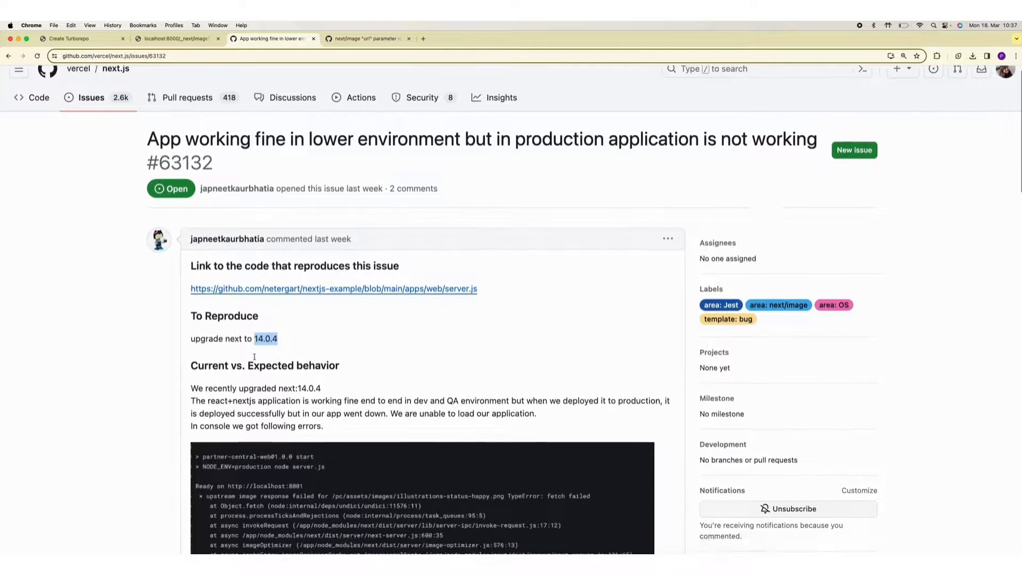
scroll("down", 3)
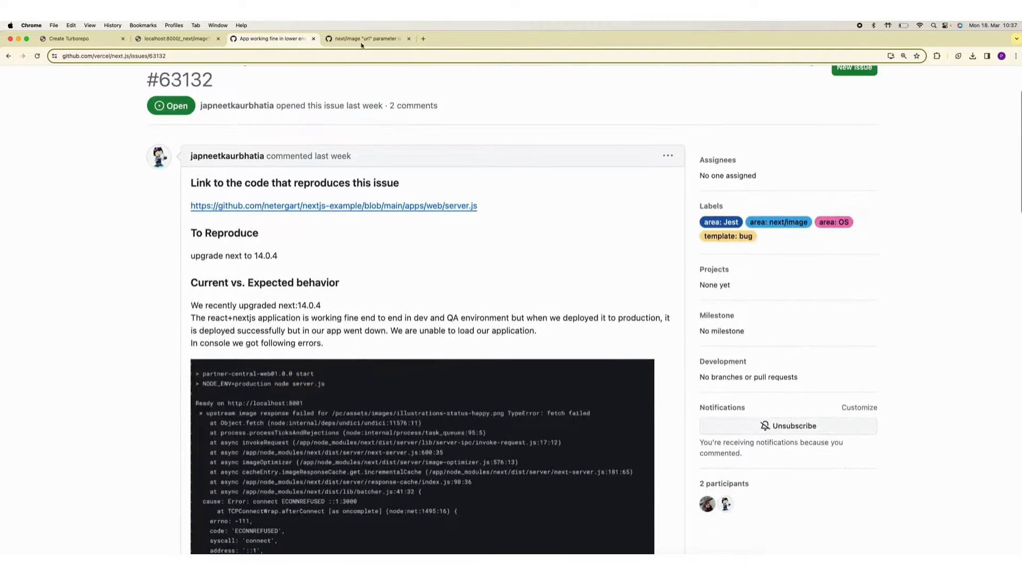
left_click(364, 38)
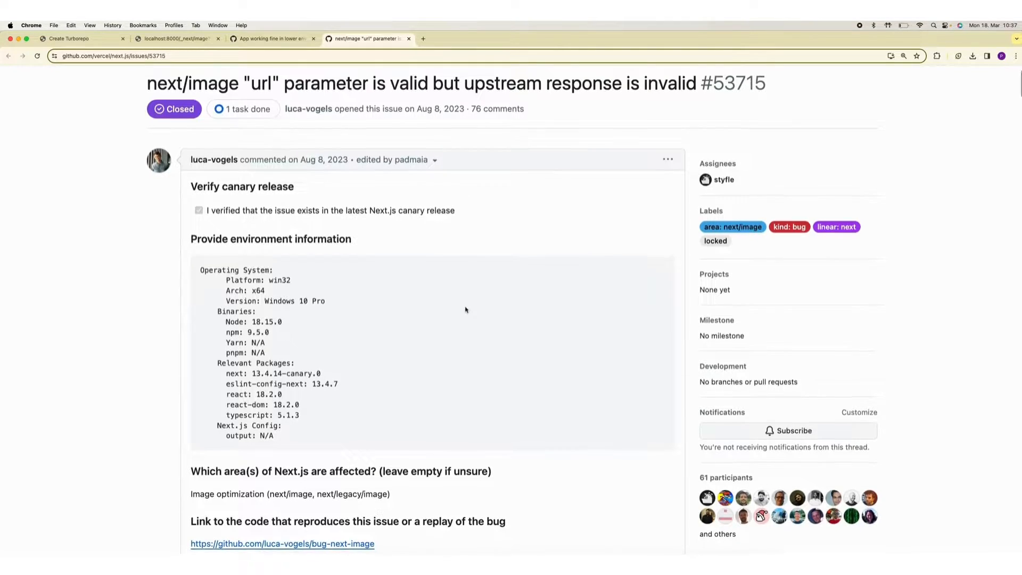
scroll("down", 3)
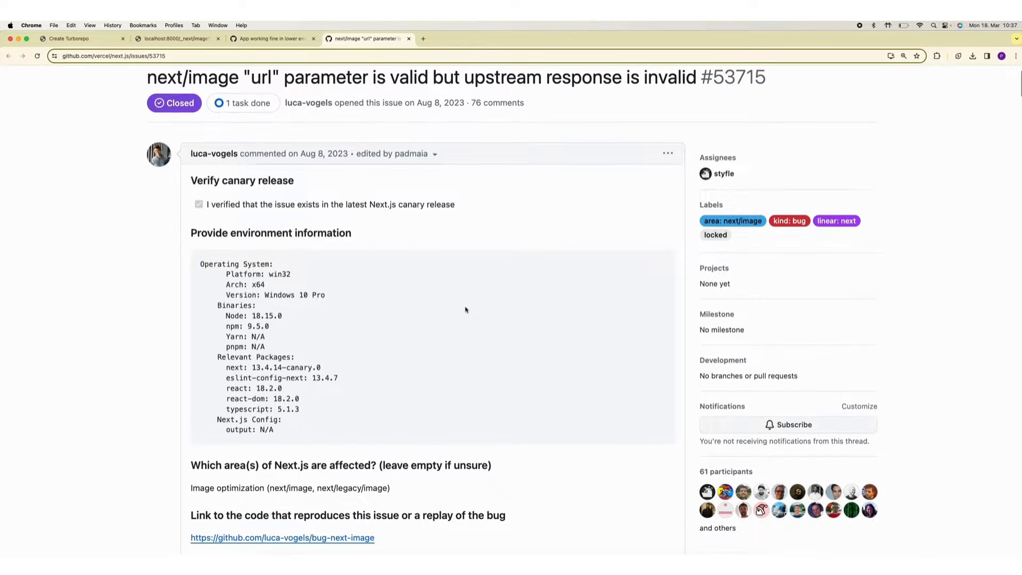
scroll("down", 3)
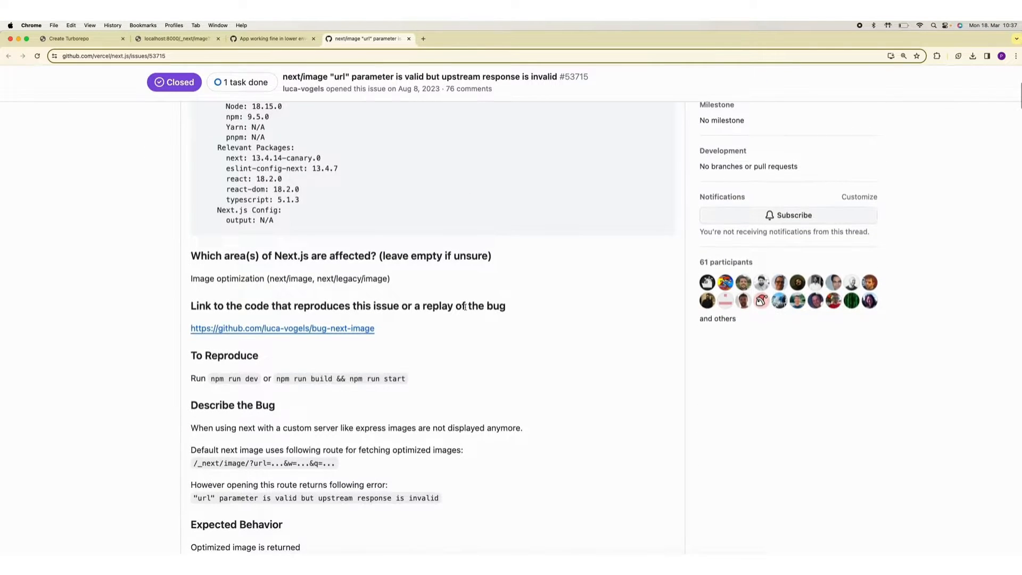
scroll("down", 3)
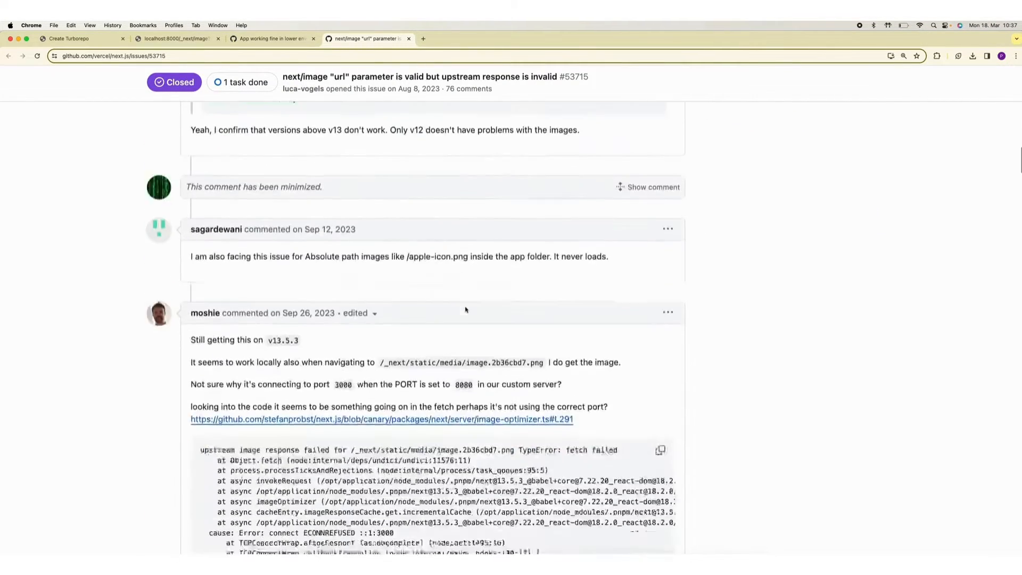
scroll("up", 3)
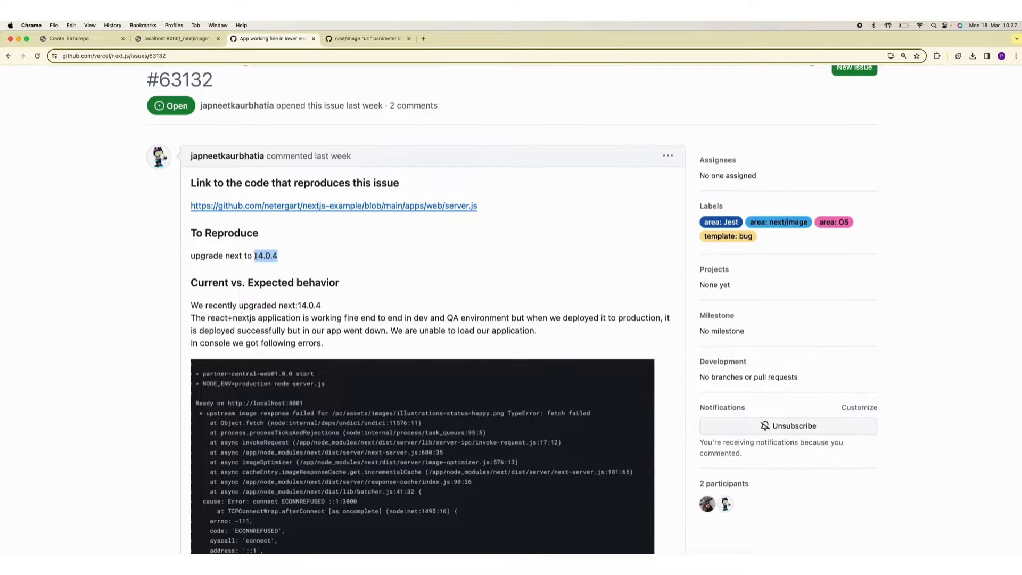
left_click(298, 263)
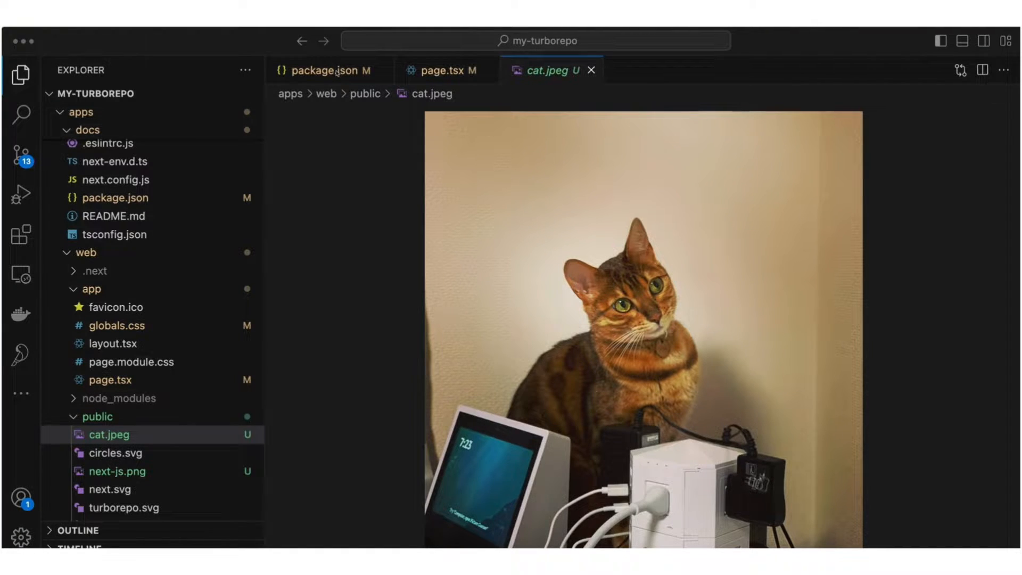
Change next to ^14.1.1 in docs/package.json, then bring up web/package.json
left_click(319, 70)
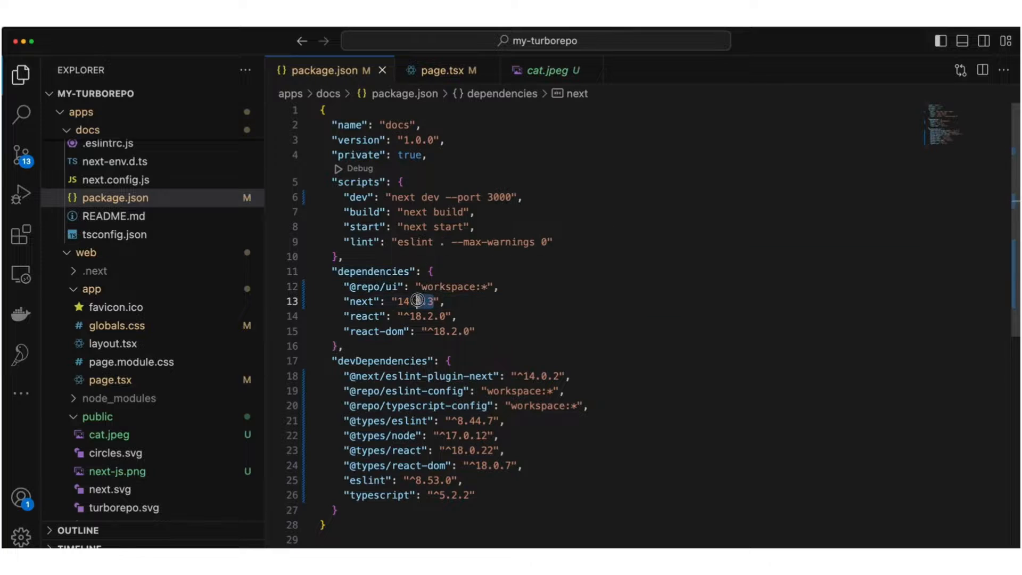
left_click(421, 302)
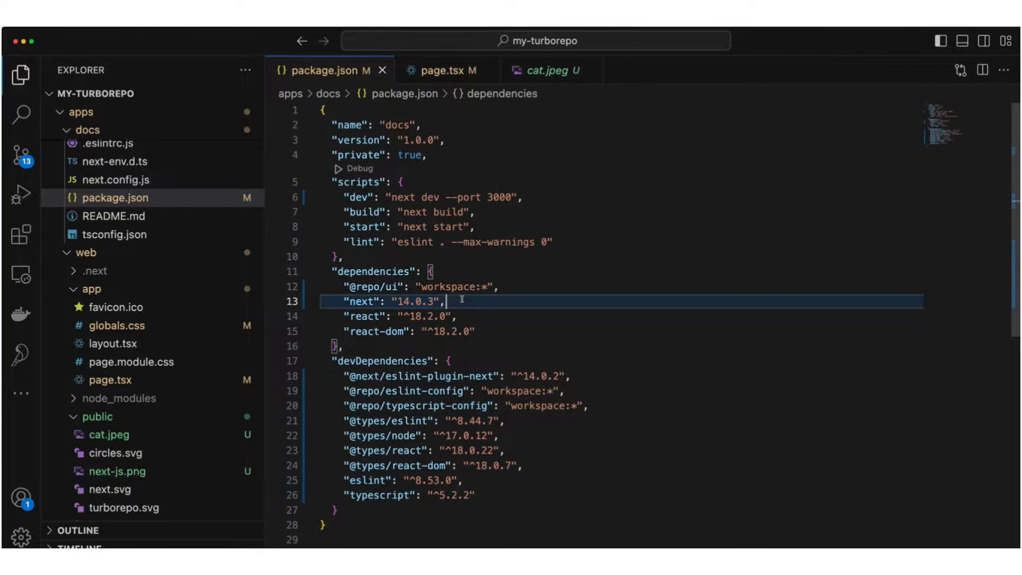
type("14.1.")
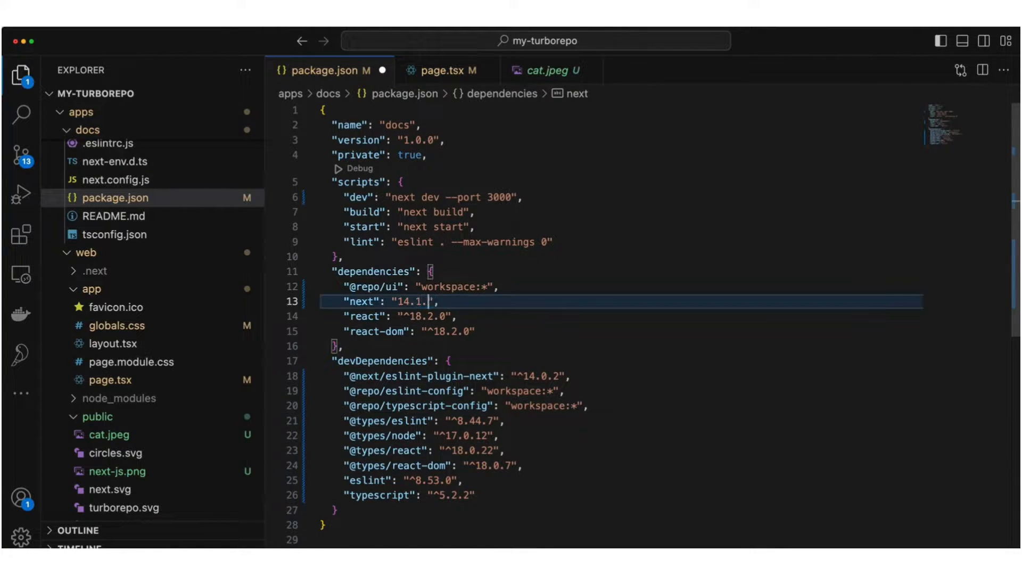
type("1")
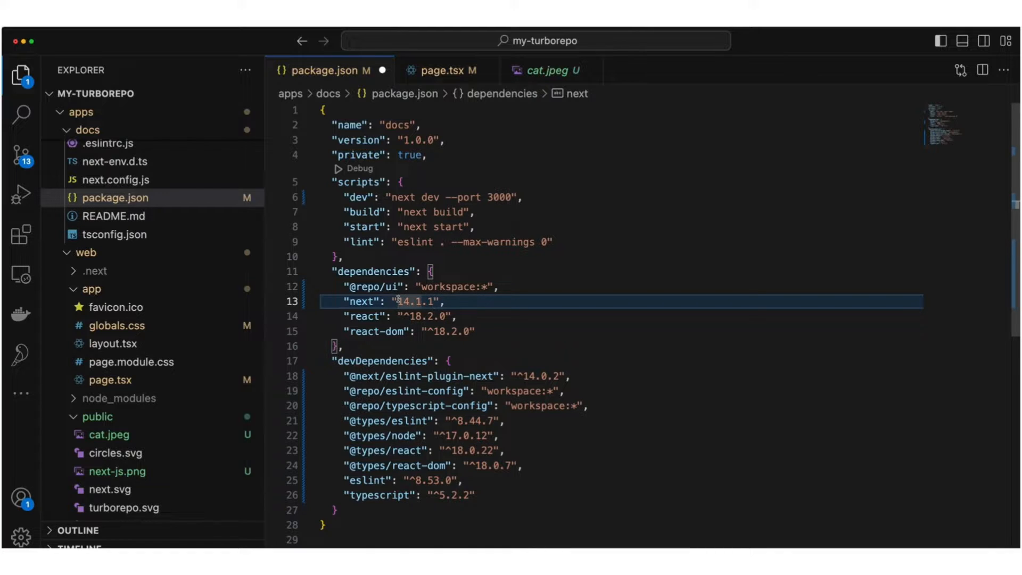
type("^")
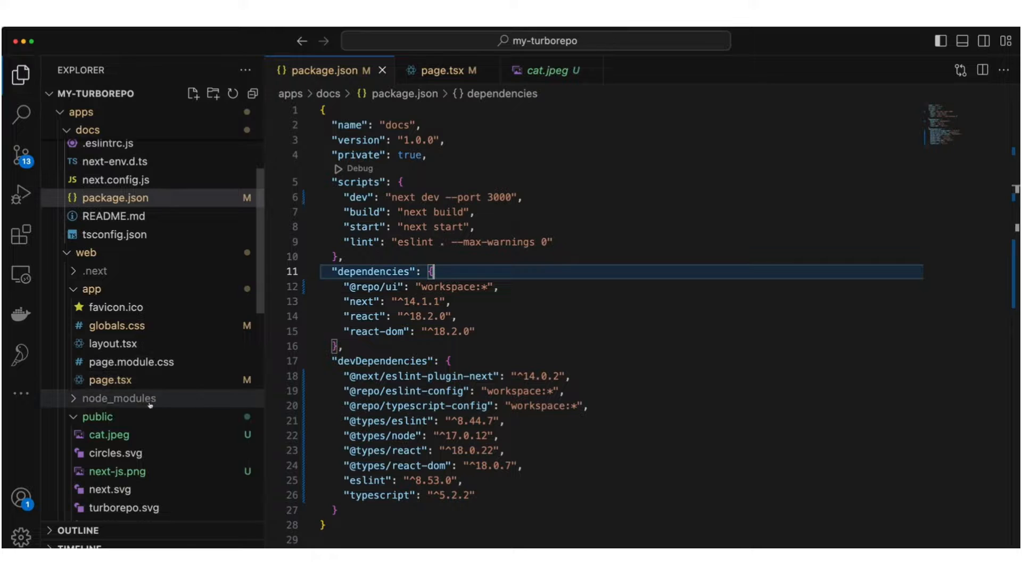
type("pa")
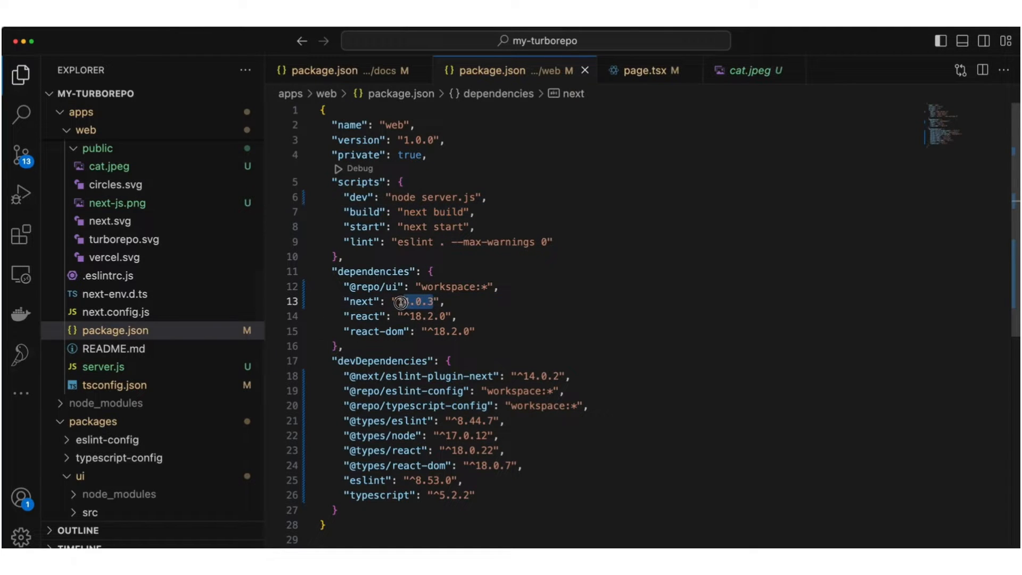
key("cmd+tab")
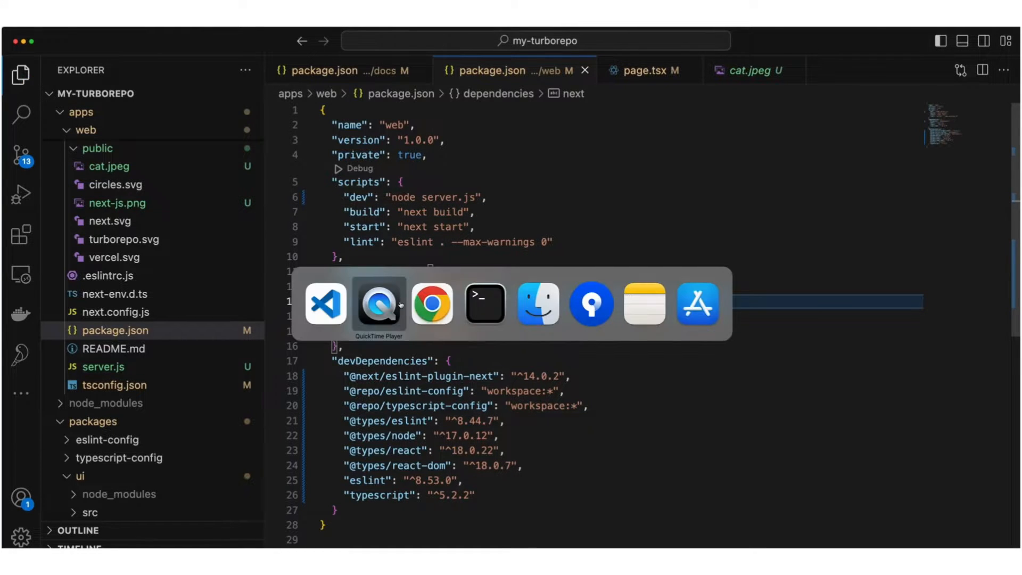
Stop the Terminal dev server, reinstall dependencies with pnpm i, and enter pnpm run dev
left_click(484, 305)
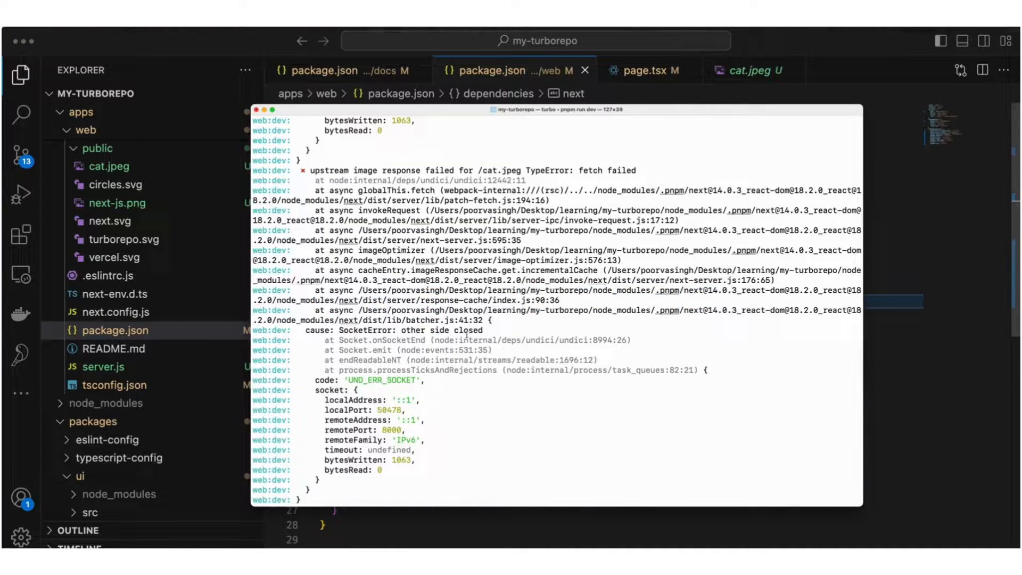
key("ctrl+c")
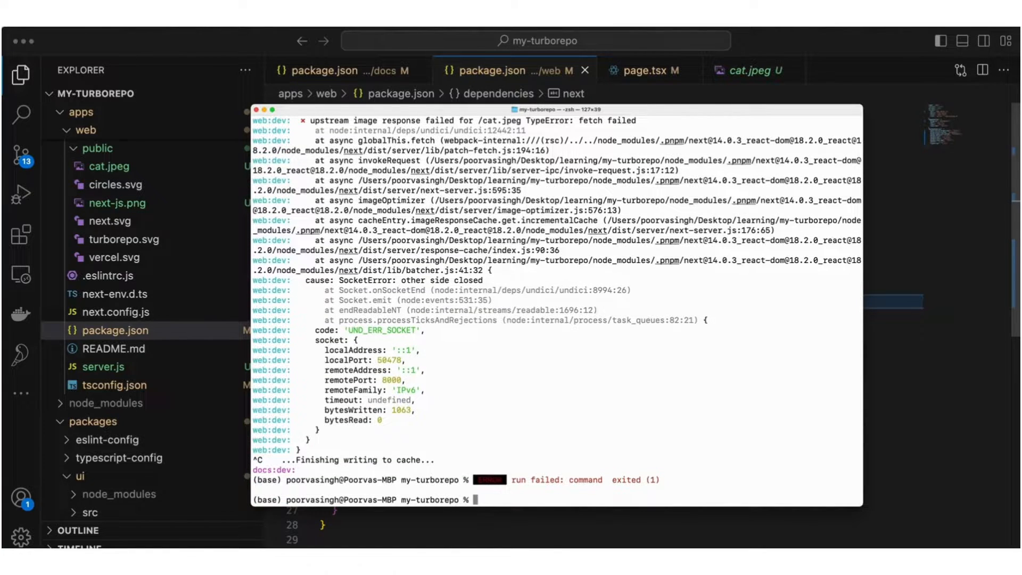
type("pnpm i")
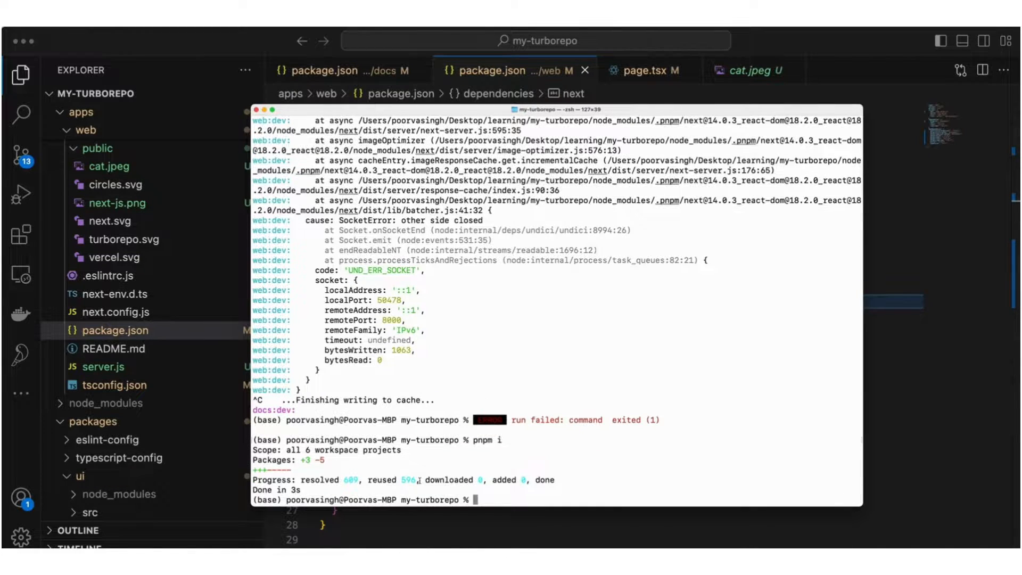
type("pnpm")
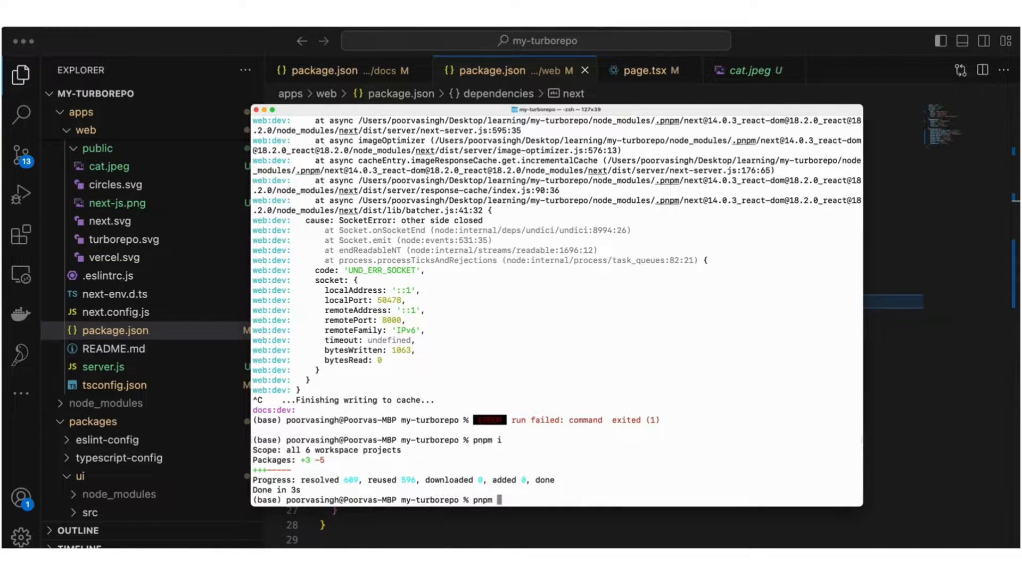
type("run")
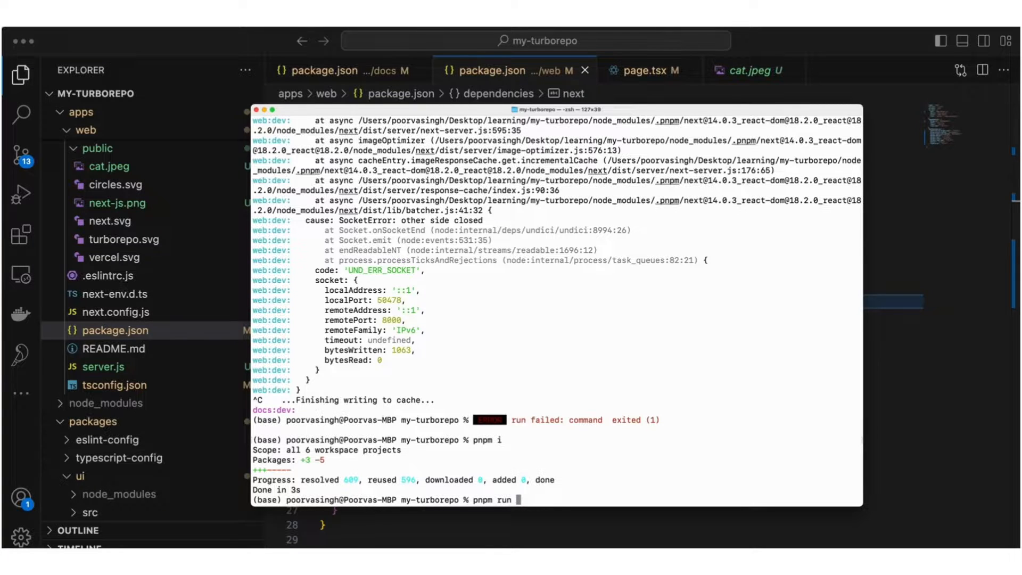
type("dev")
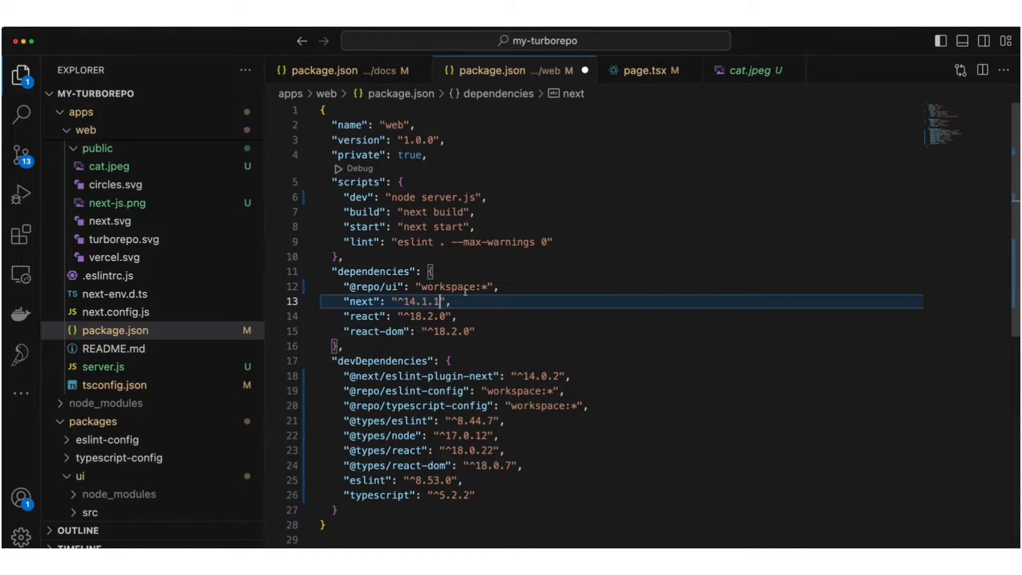
Set next to 14.0.3 in the web package.json, open the docs package.json, run pnpm run dev
type("14.0.3")
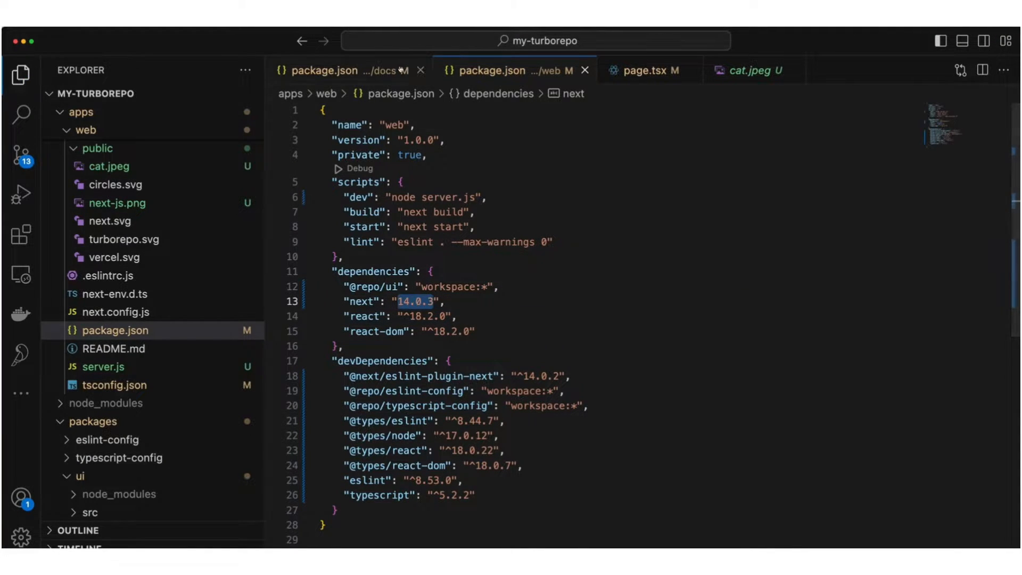
left_click(332, 70)
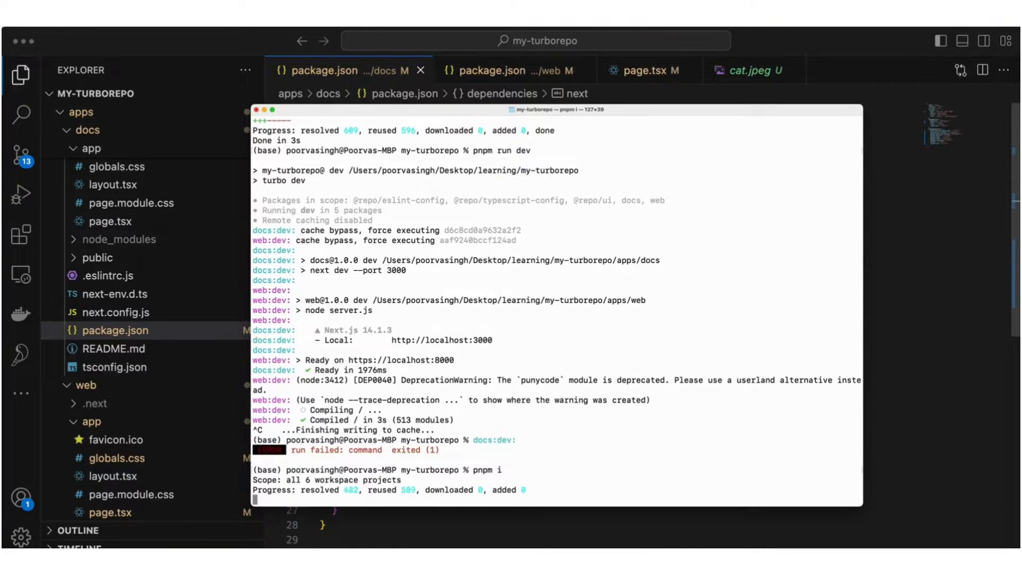
type("pnpm run dev")
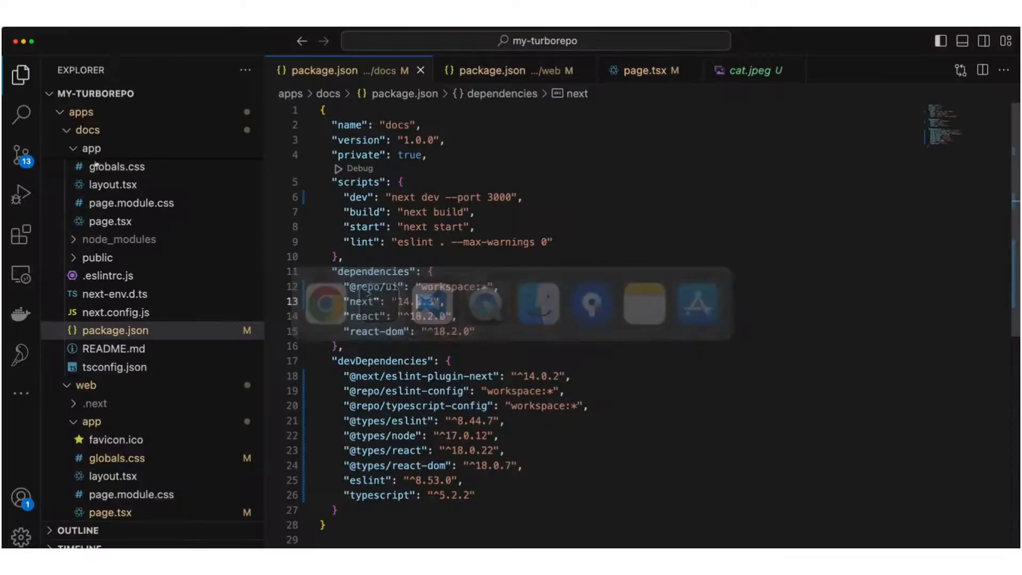
Delete the apps/web/.next folder and confirm moving it to the Trash
right_click(95, 403)
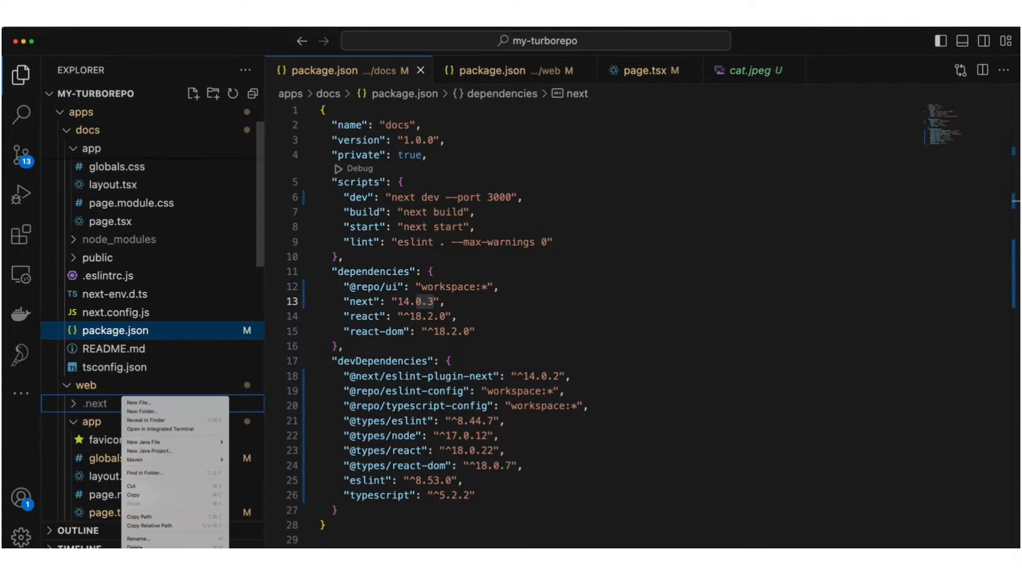
left_click(134, 548)
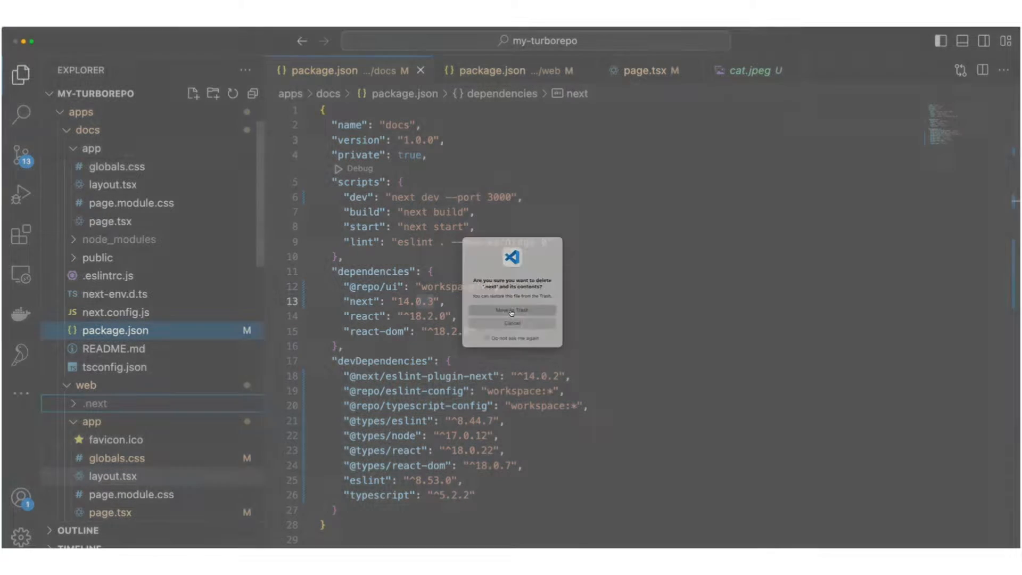
left_click(511, 308)
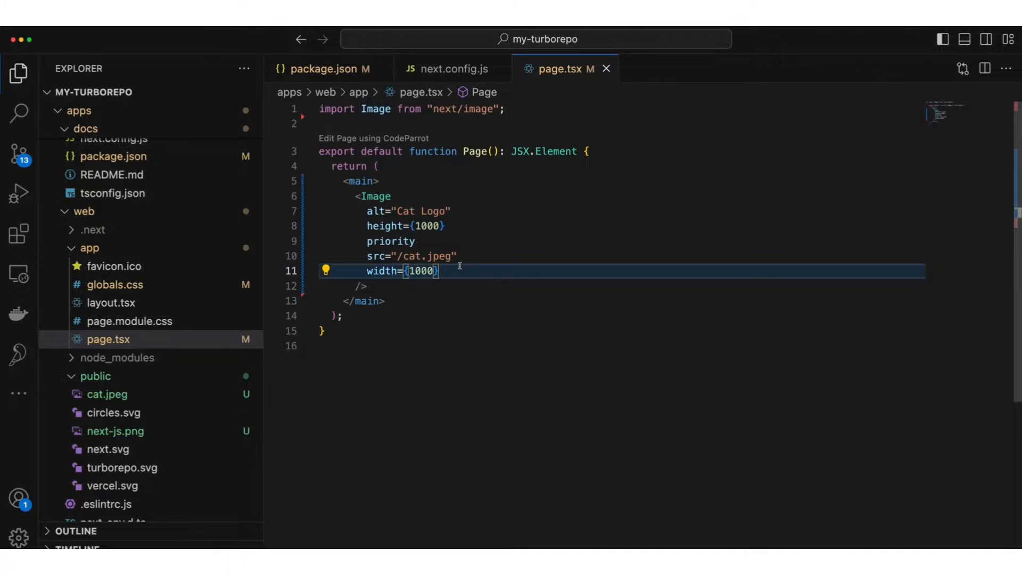
type("un")
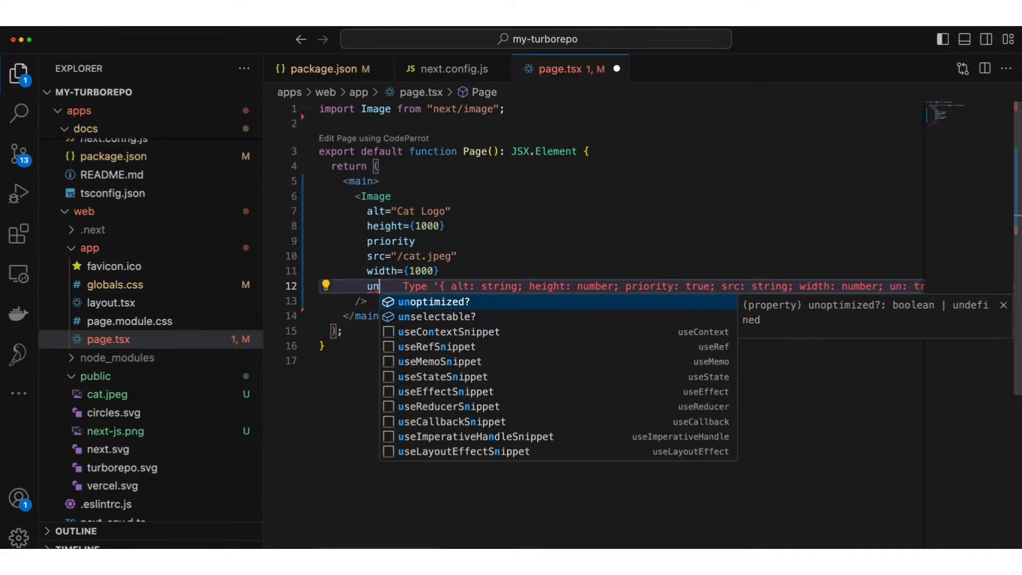
key("Tab")
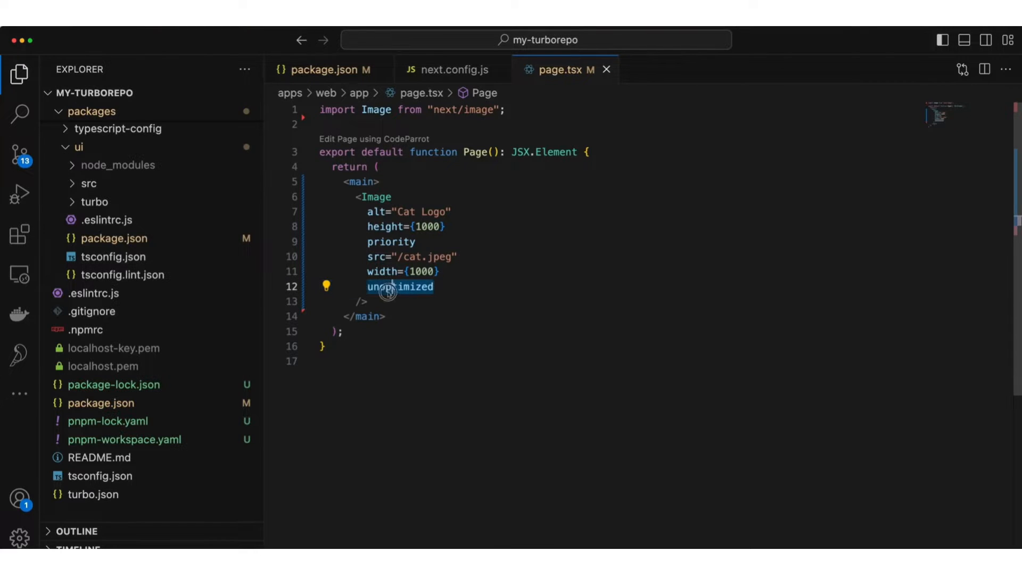
mouse_move(399, 286)
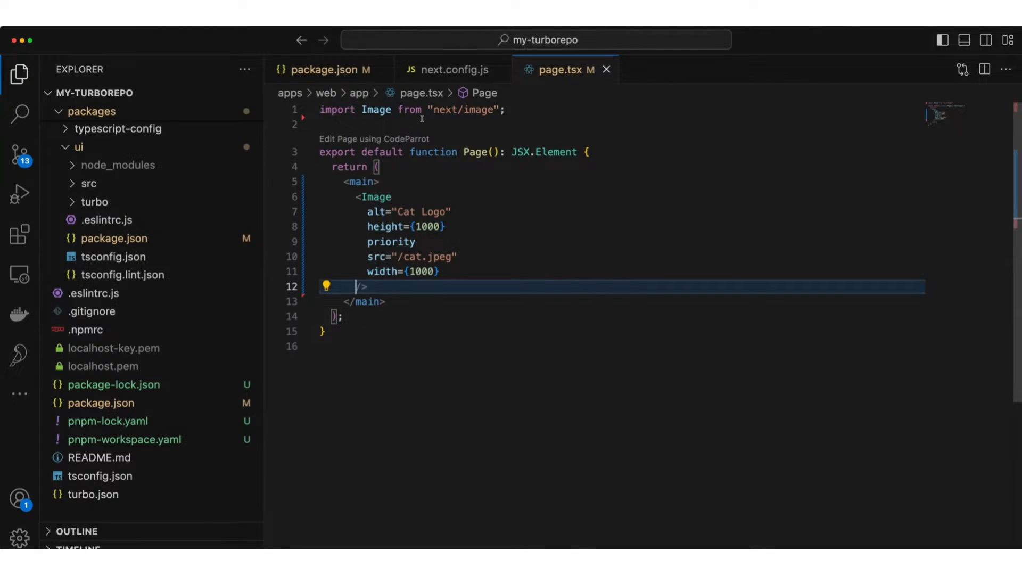
Add images: { unoptimized: true } to the web app's next.config.js and save
left_click(452, 69)
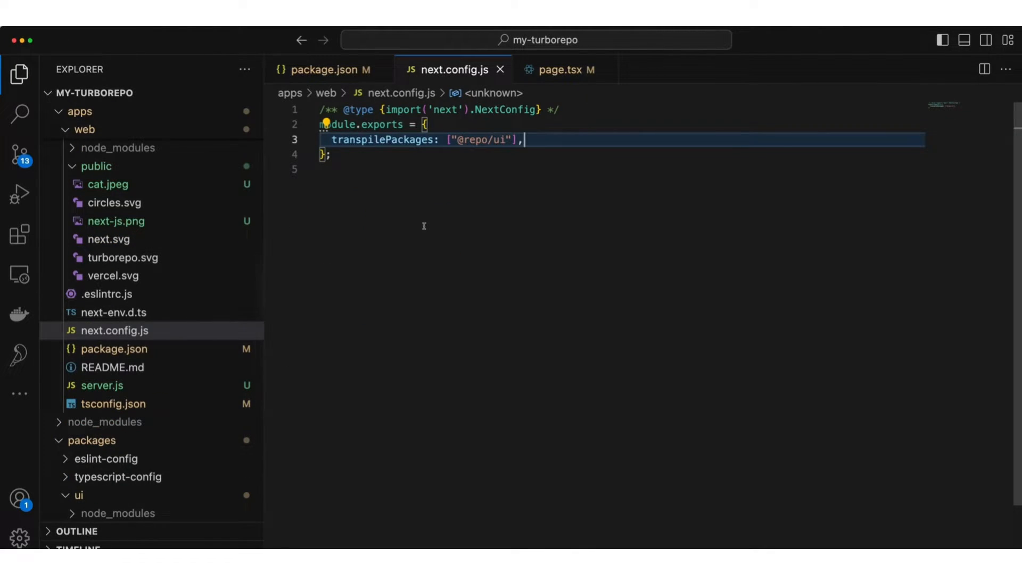
mouse_move(444, 109)
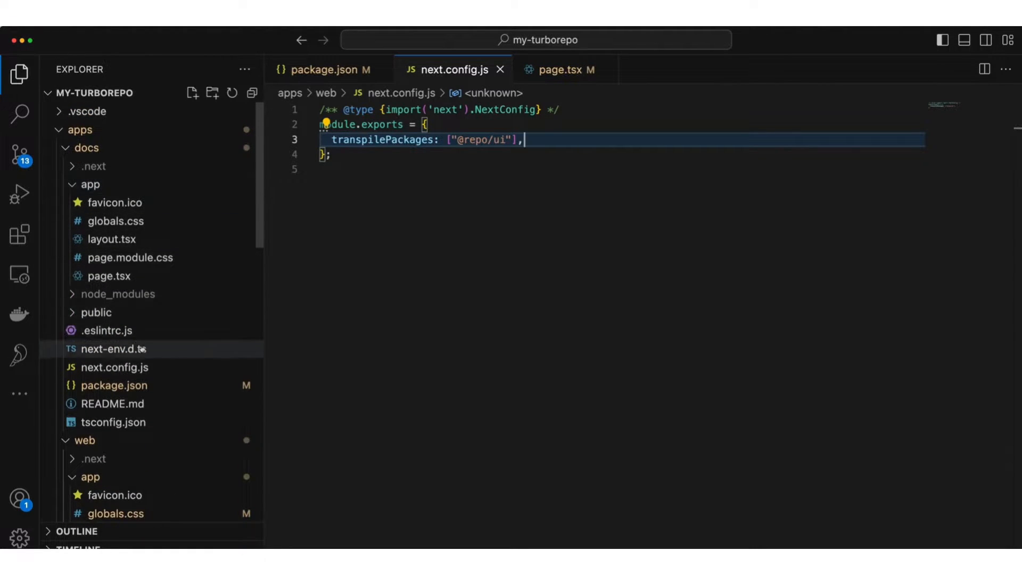
mouse_move(115, 366)
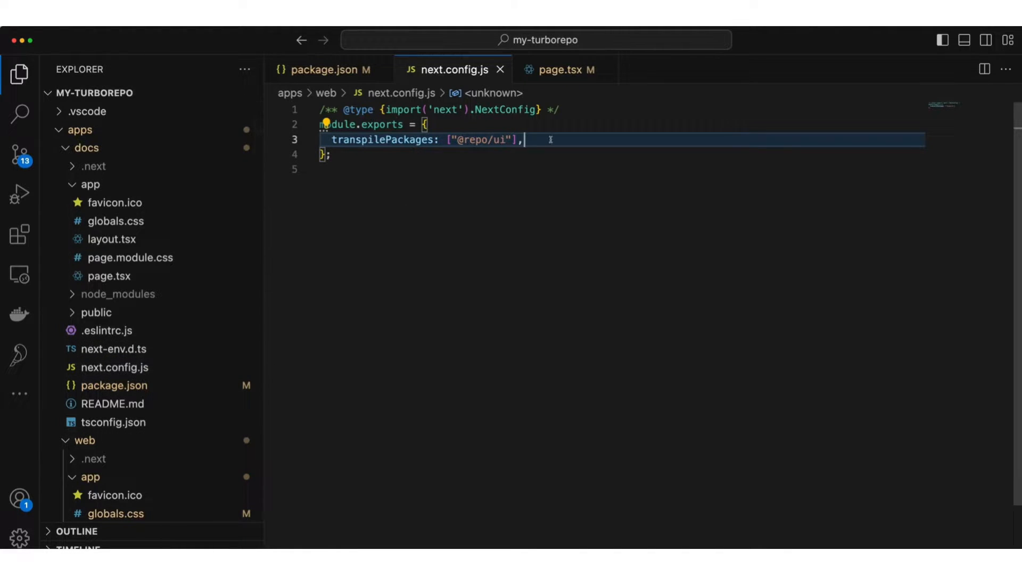
type("images: {")
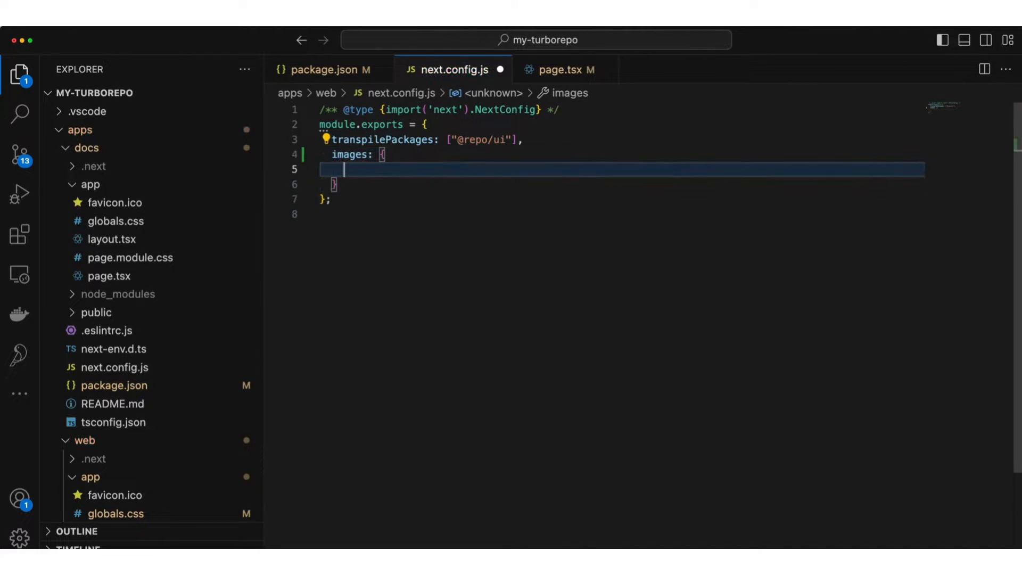
type("unoptimized")
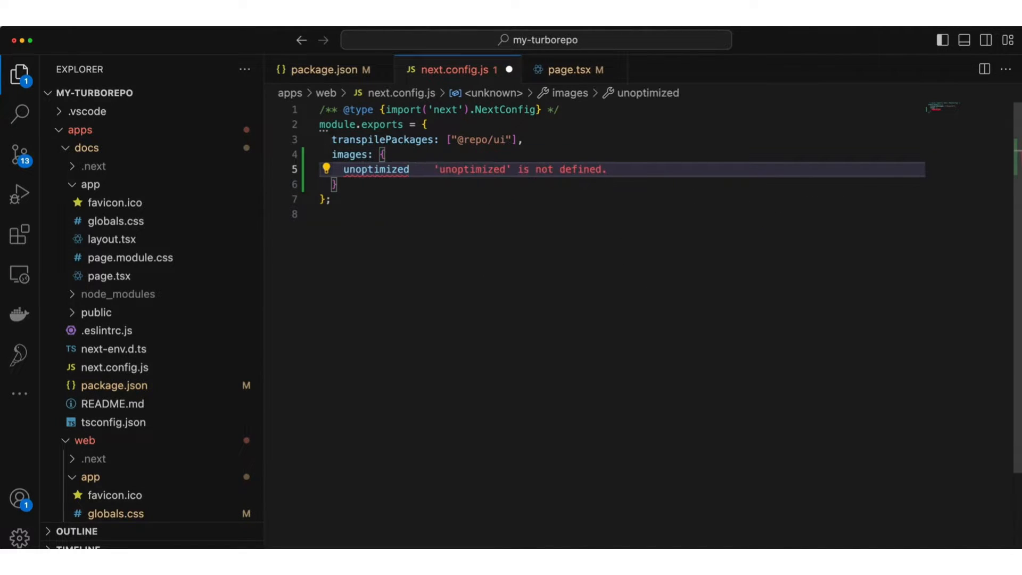
type(": true")
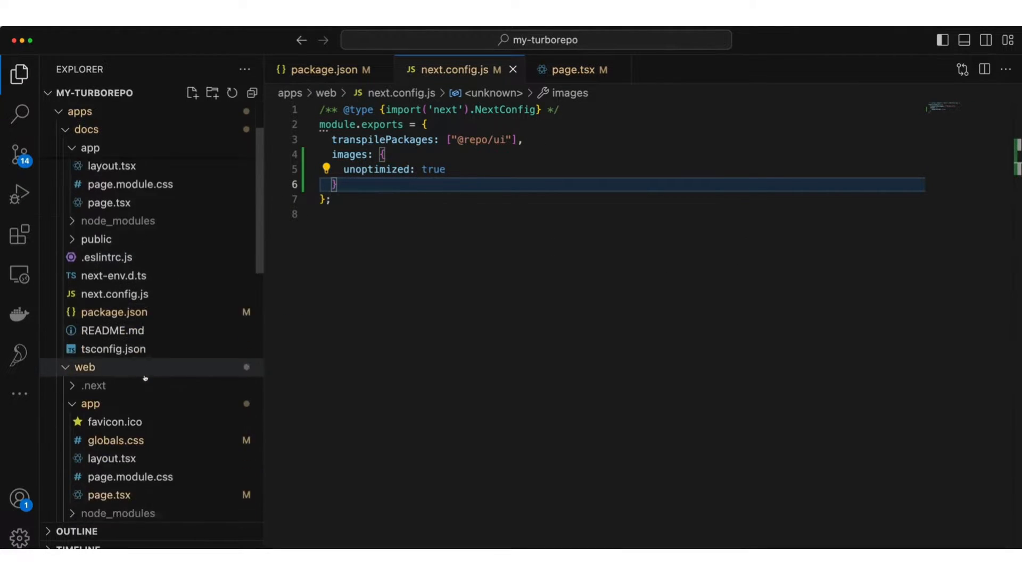
left_click(93, 366)
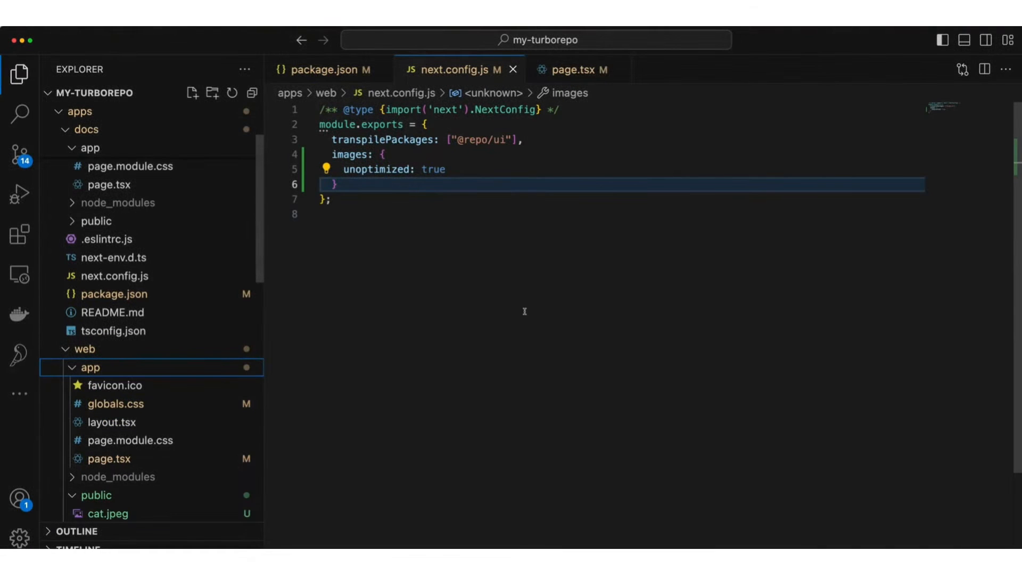
mouse_move(524, 314)
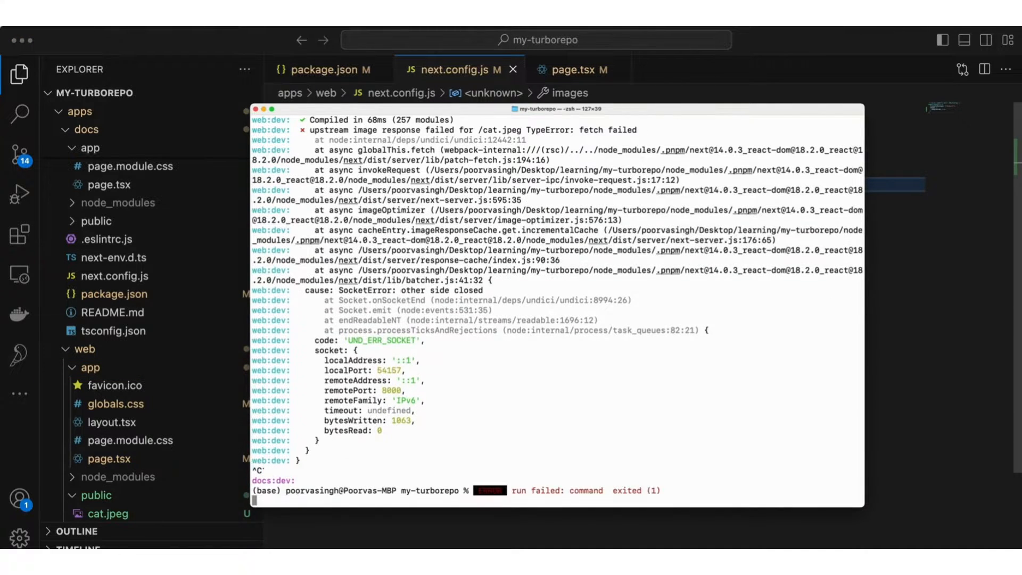
Run pnpm run dev again in the terminal
type("pnpm run dev")
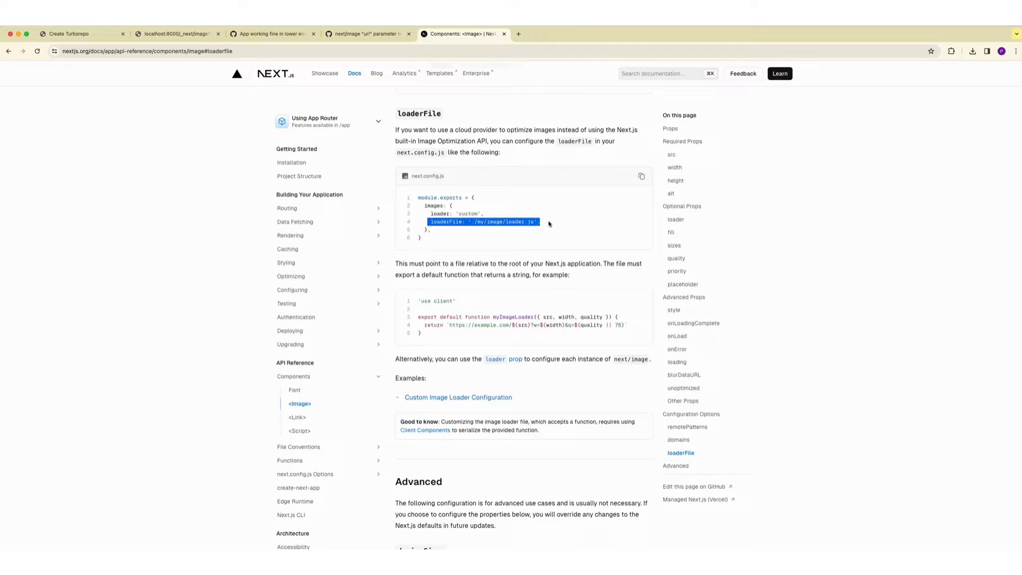
mouse_move(541, 225)
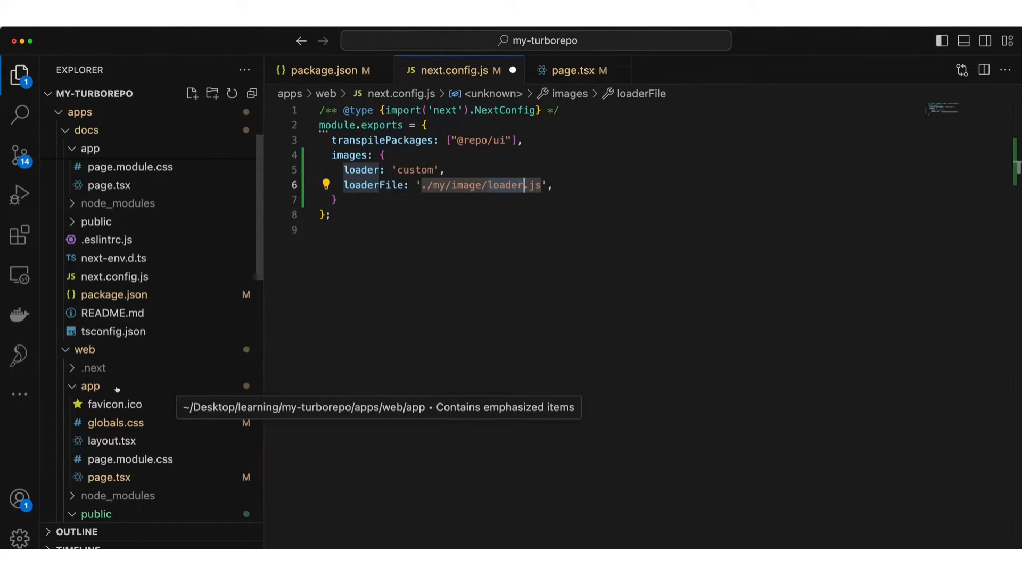
Create a new file named loader.js inside apps/web/app
right_click(89, 343)
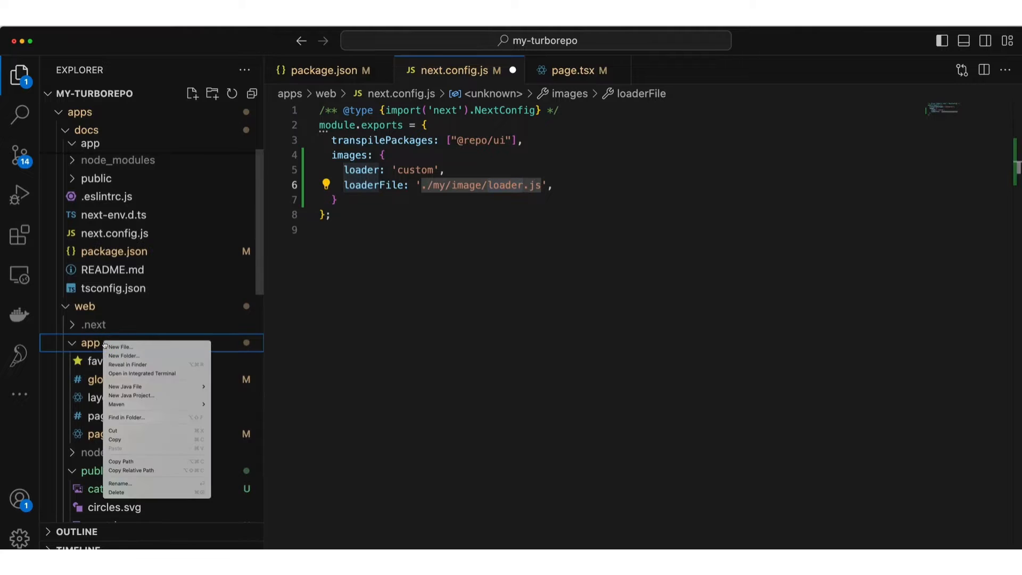
left_click(120, 346)
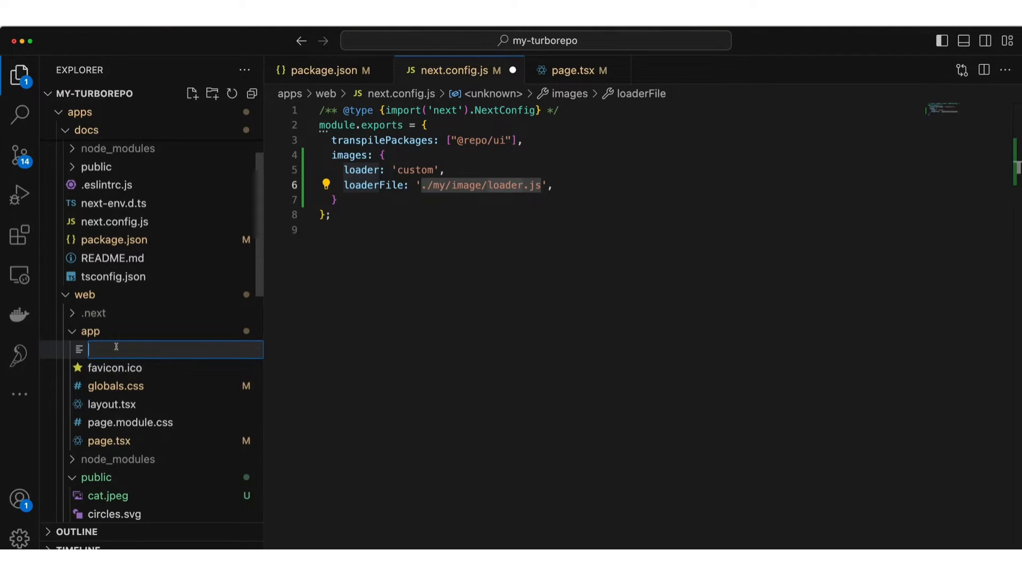
type("loader.")
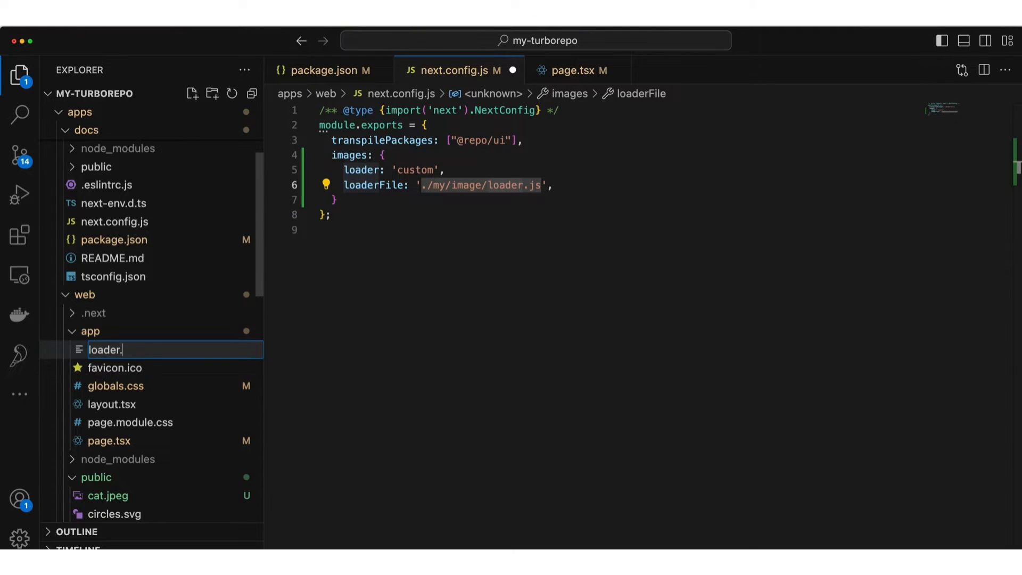
key("Enter")
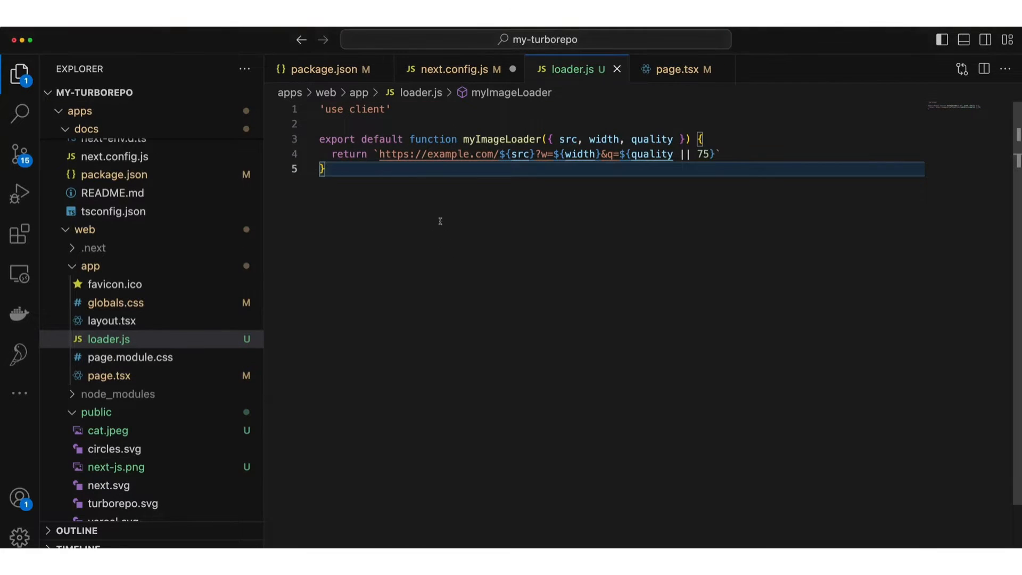
List "app/loader.js" in tsconfig.json's include array and reopen loader.js
key("cmd+p")
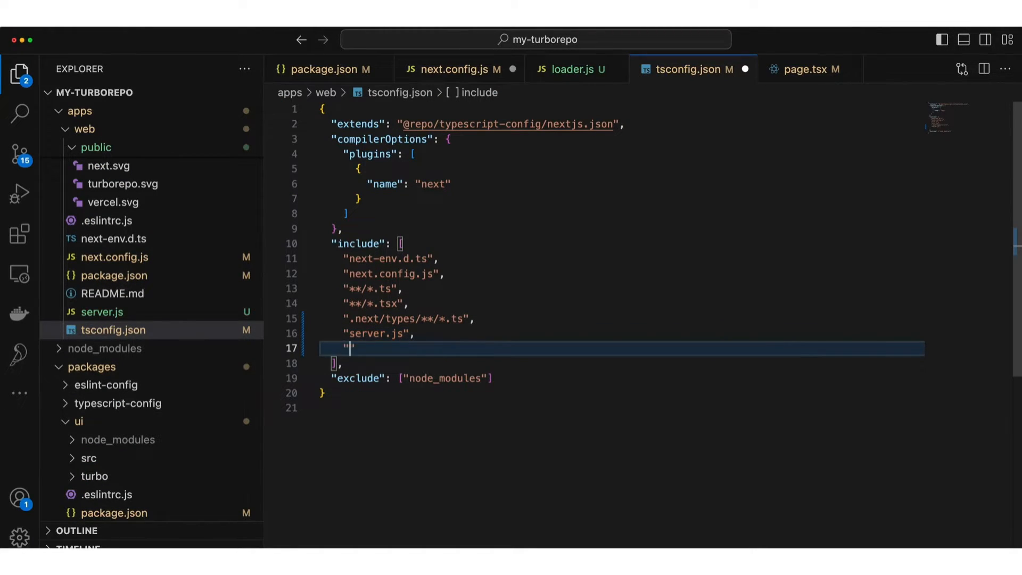
type("app/")
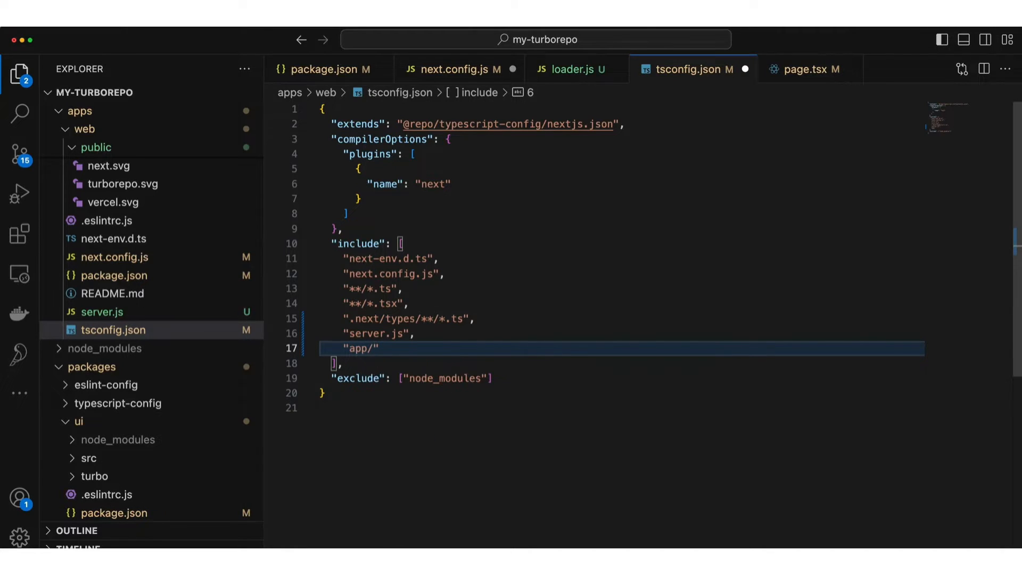
type("loader")
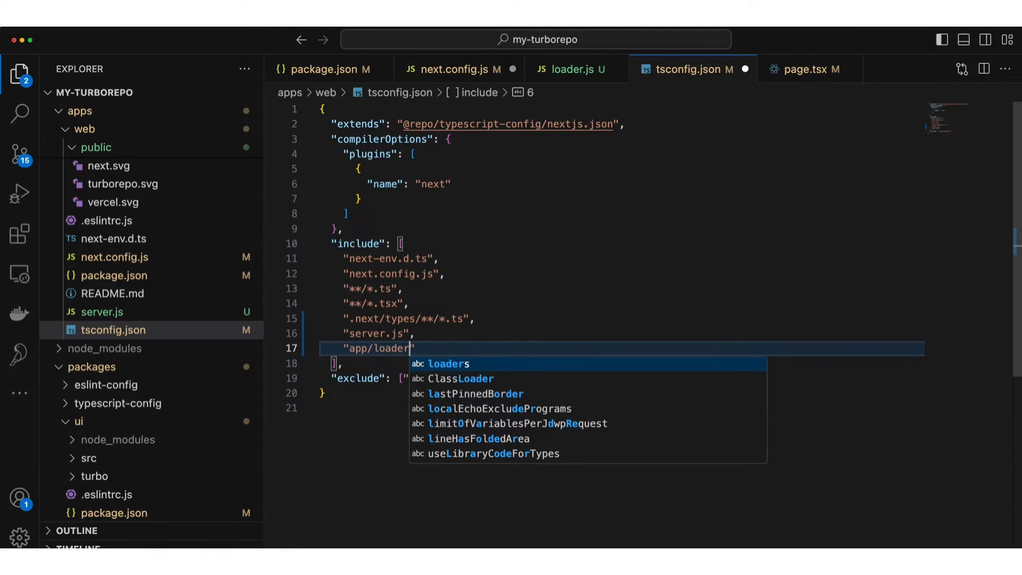
type(".js")
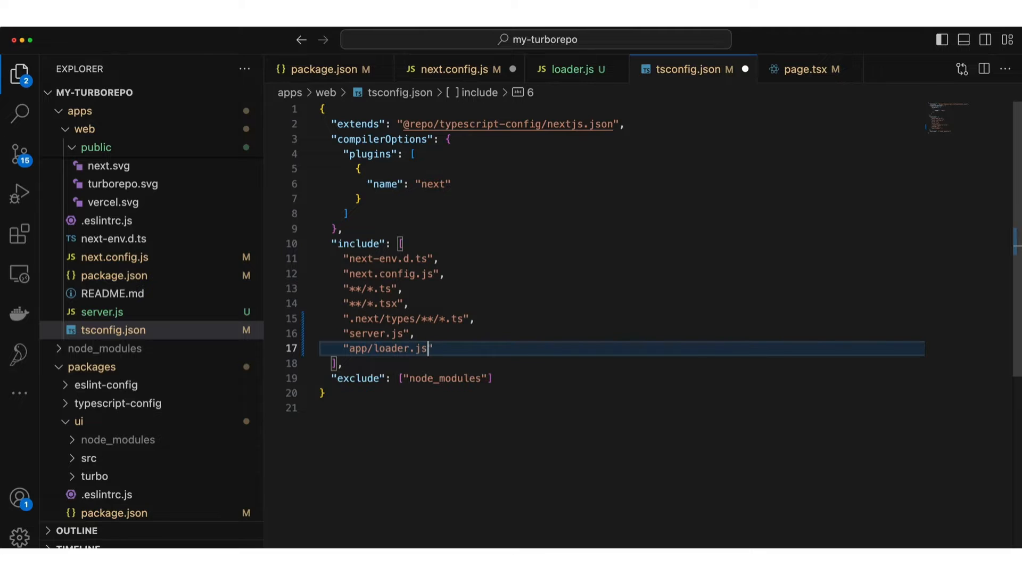
left_click(569, 70)
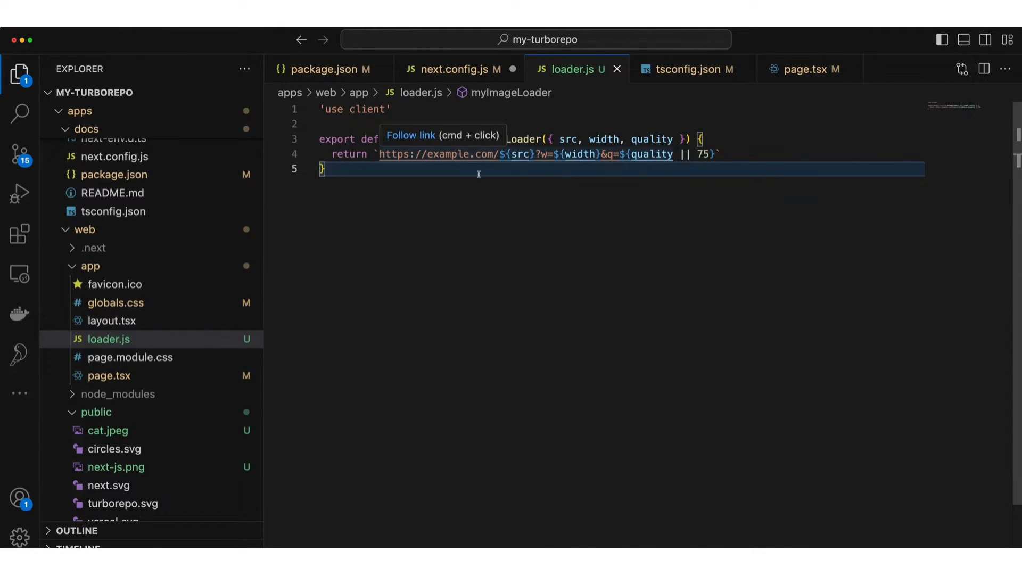
mouse_move(478, 183)
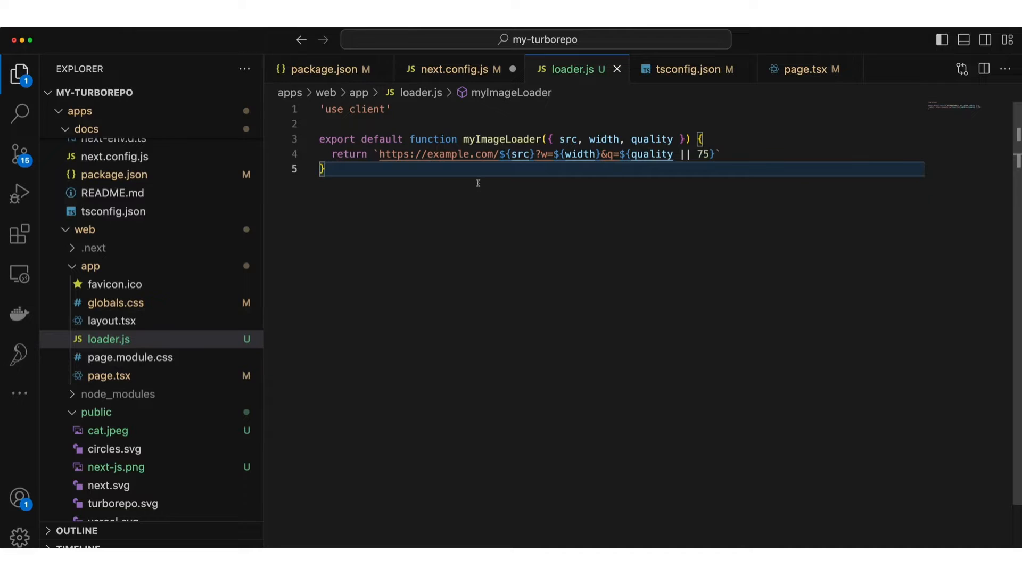
Change the loader's image URL host from example.com to localhost:8000
left_click(427, 154)
type("localhost")
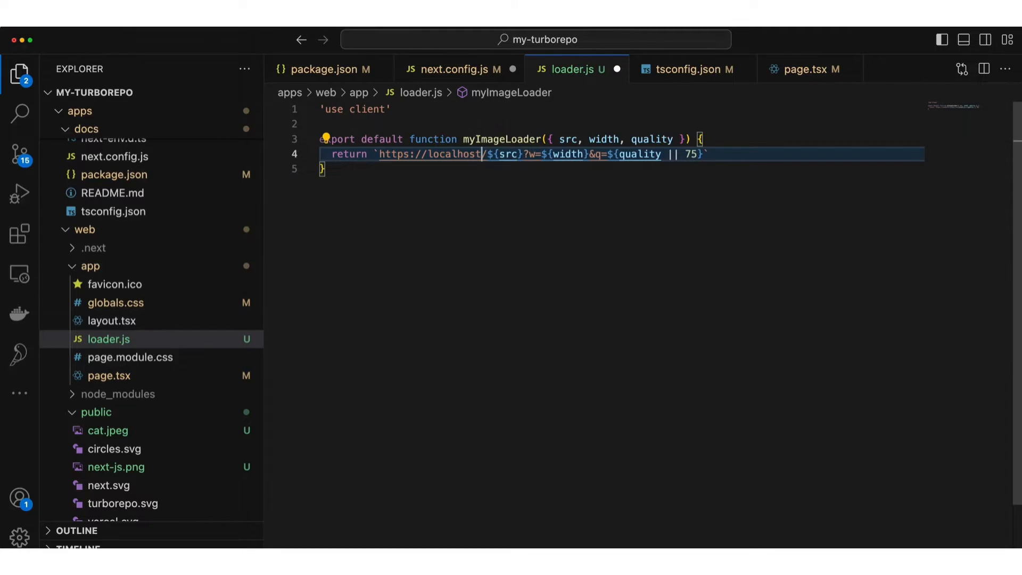
type(":8000")
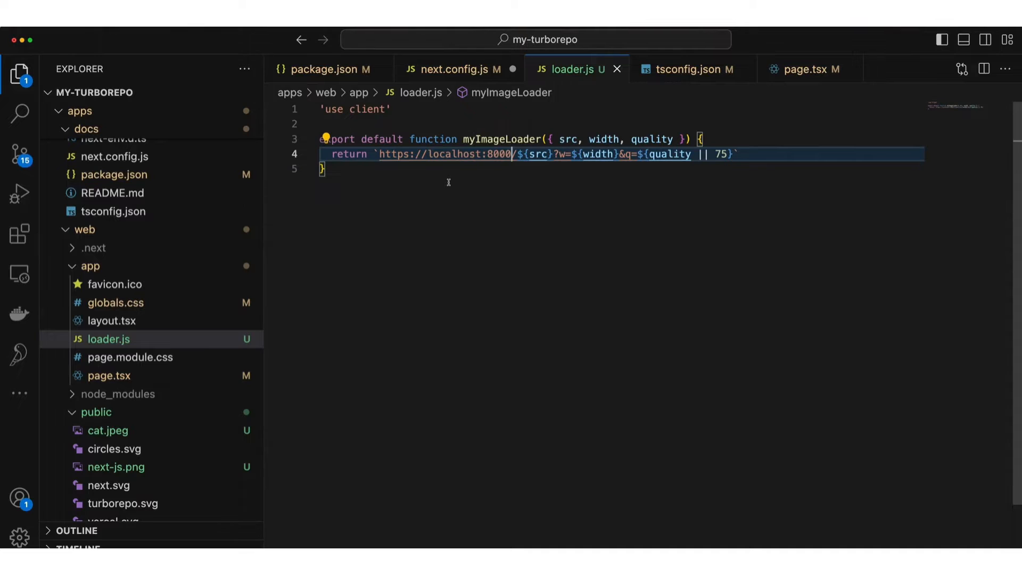
mouse_move(491, 185)
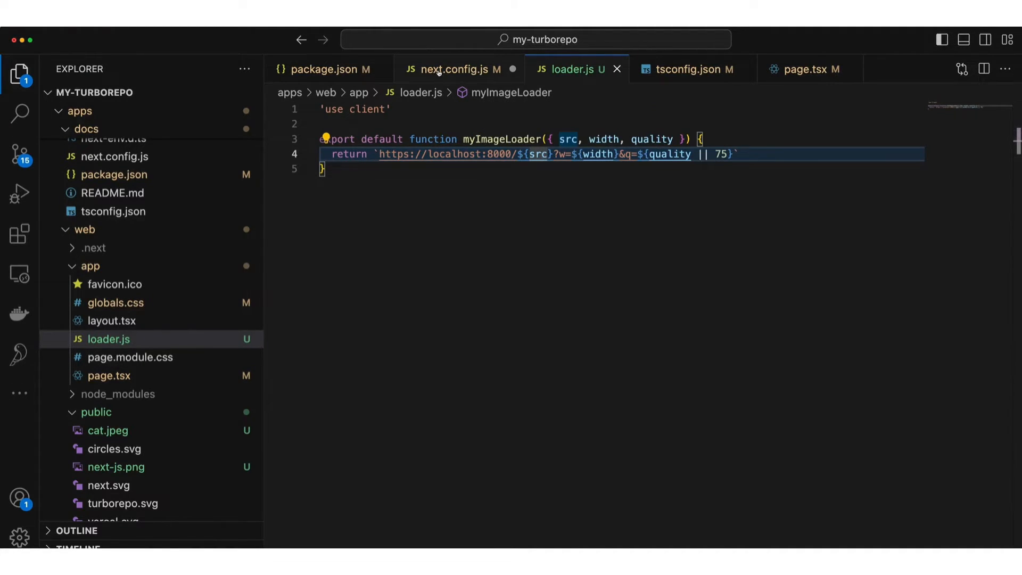
In next.config.js, change loaderFile from './my/image/loader.js' to './app/loader.js'
left_click(456, 69)
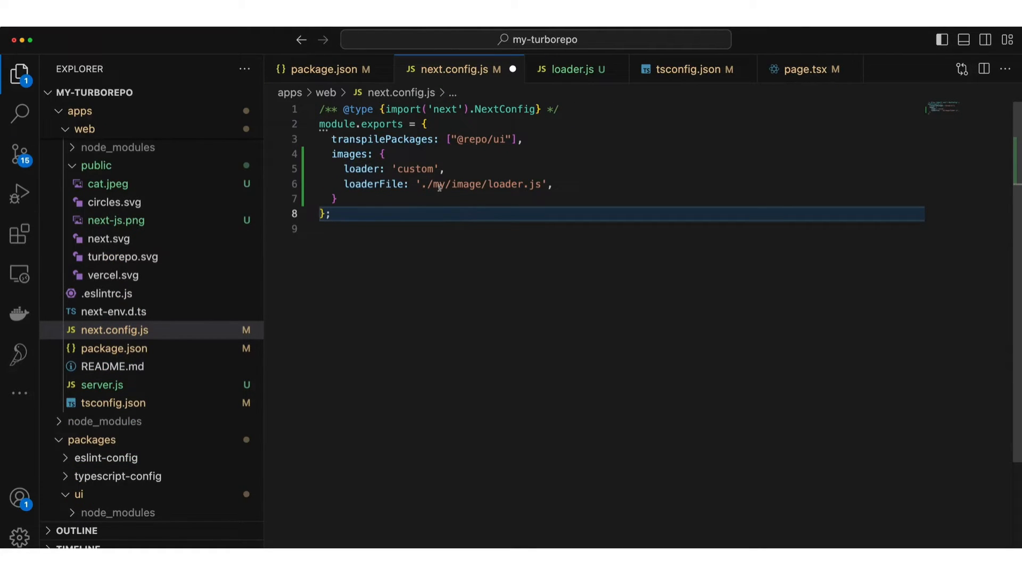
type("a")
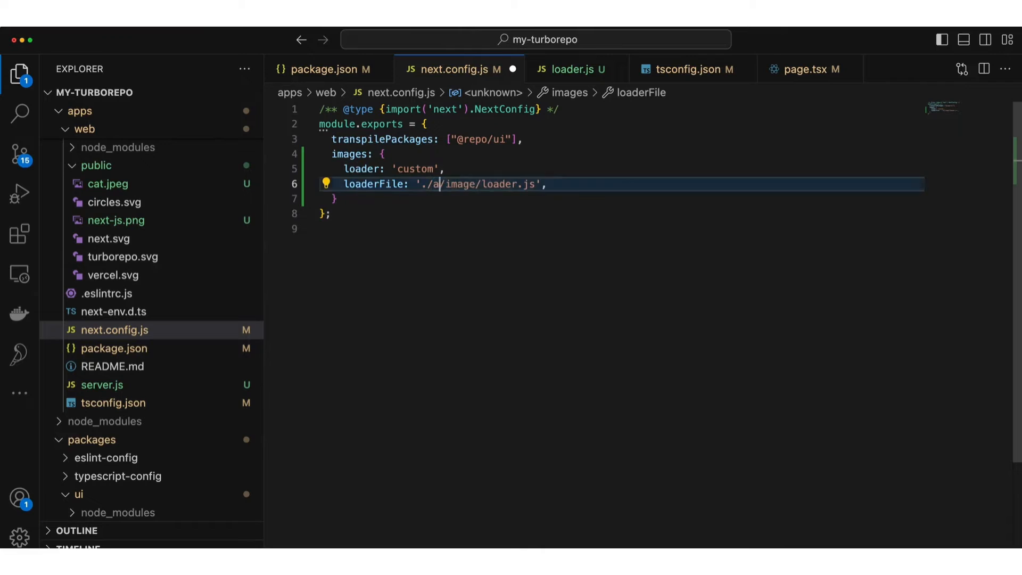
type("pp")
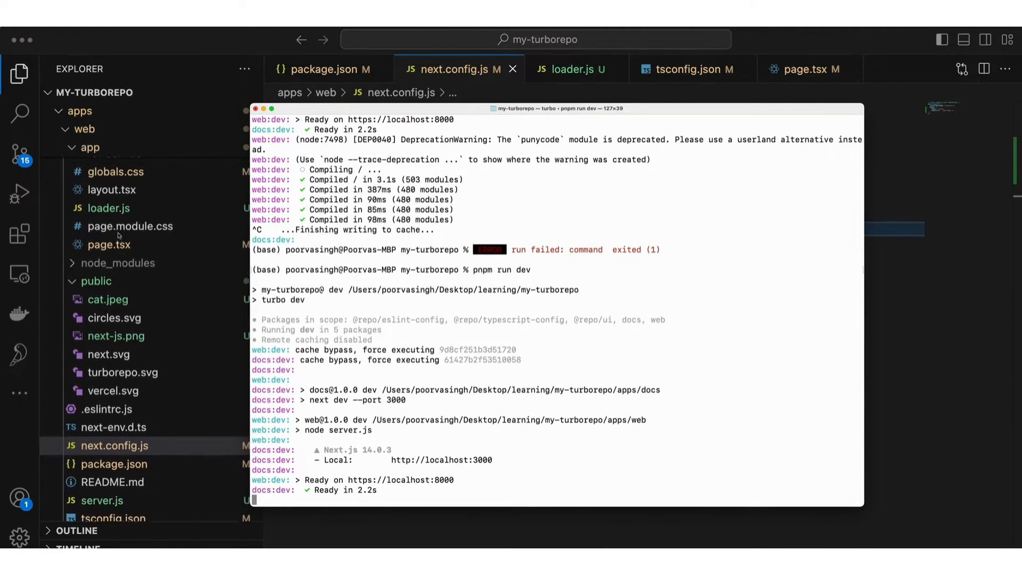
Start deleting the .next build folder, cancel it, and scroll down to restart the dev server
right_click(94, 188)
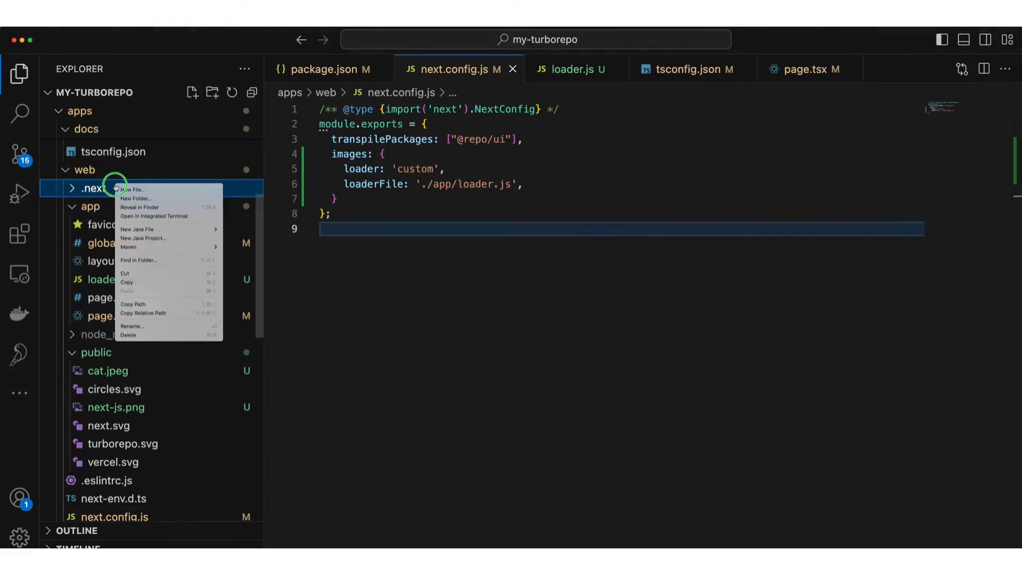
left_click(129, 334)
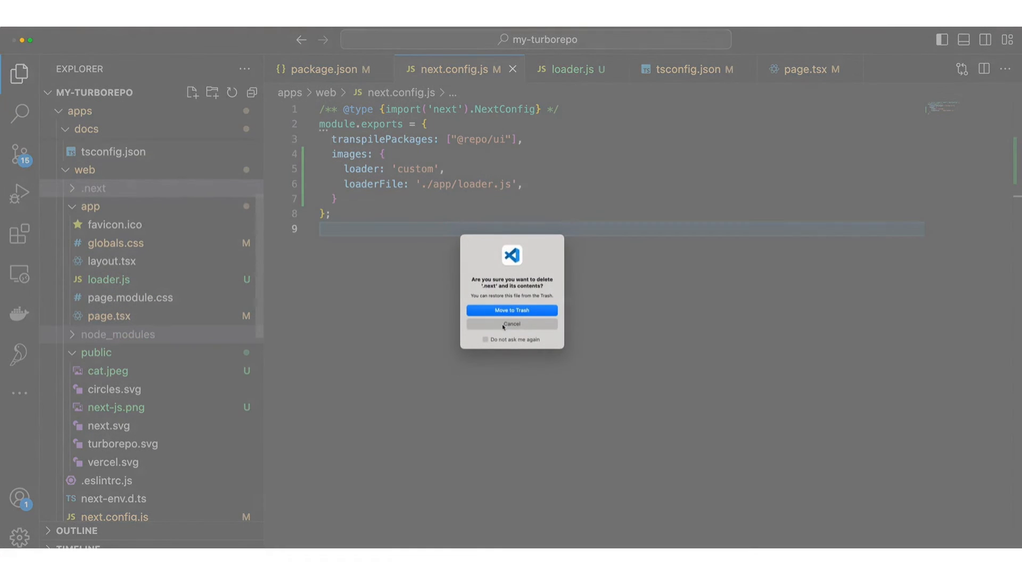
left_click(510, 309)
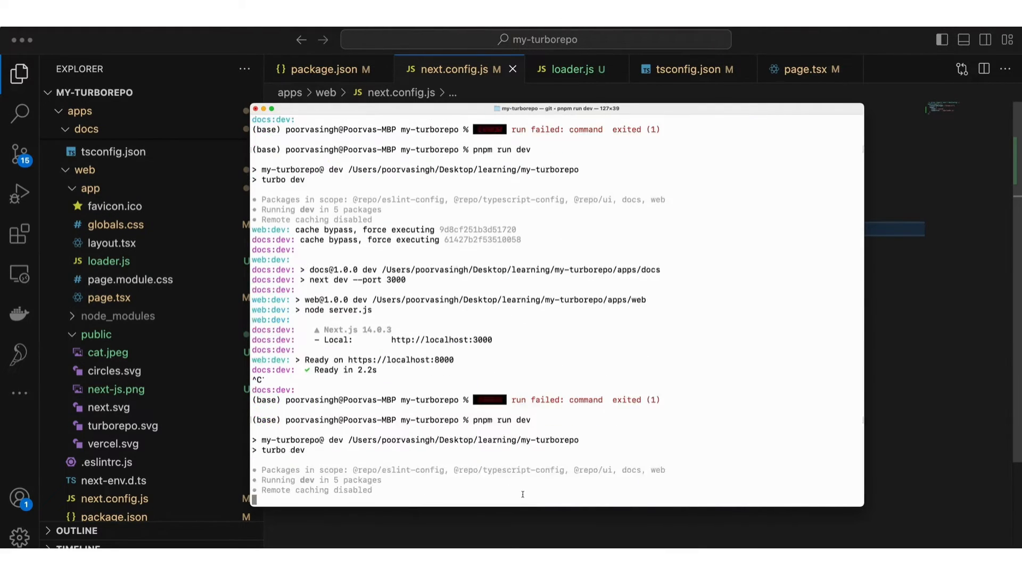
scroll("down", 3)
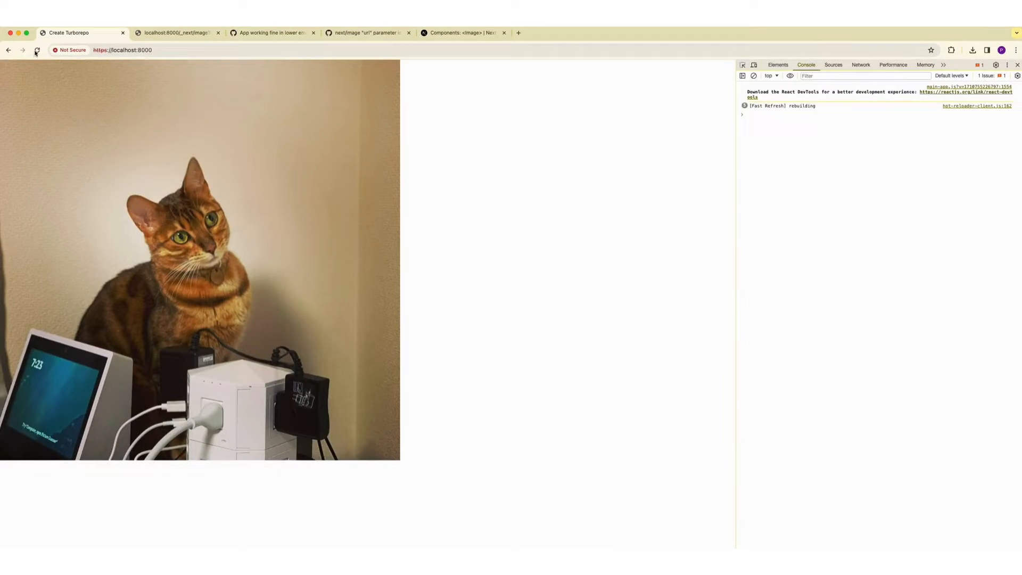
Reload the localhost:8000 page to check that the cat photo renders
left_click(37, 50)
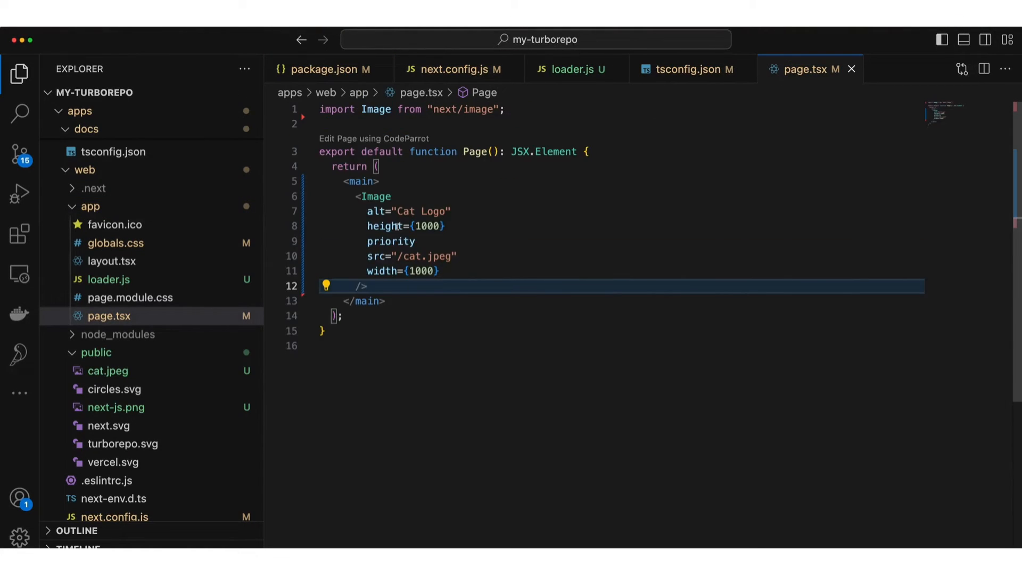
Review page.tsx's Image component: src /cat.jpeg, width 1000, height 1000
scroll("down", 3)
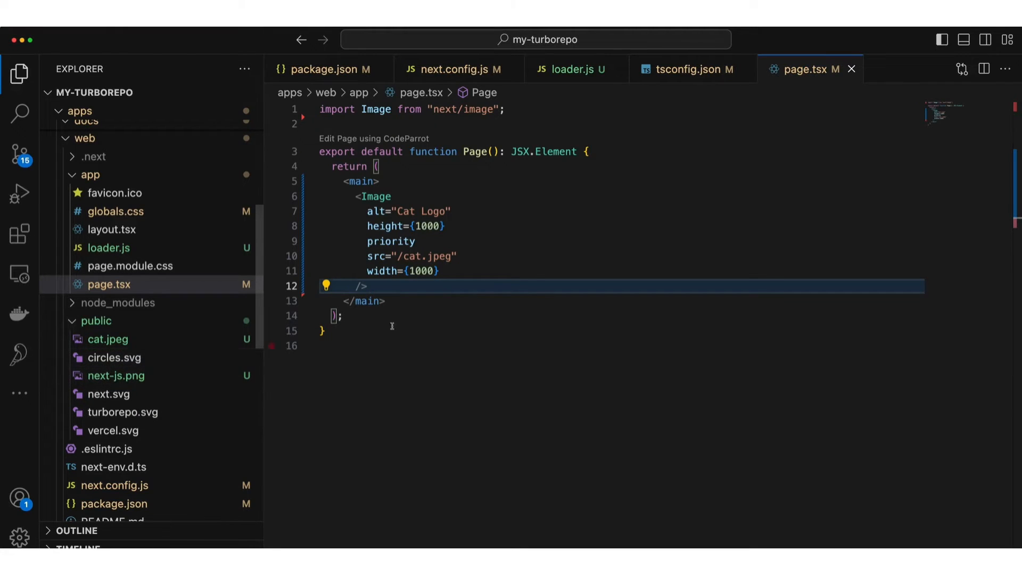
double_click(414, 256)
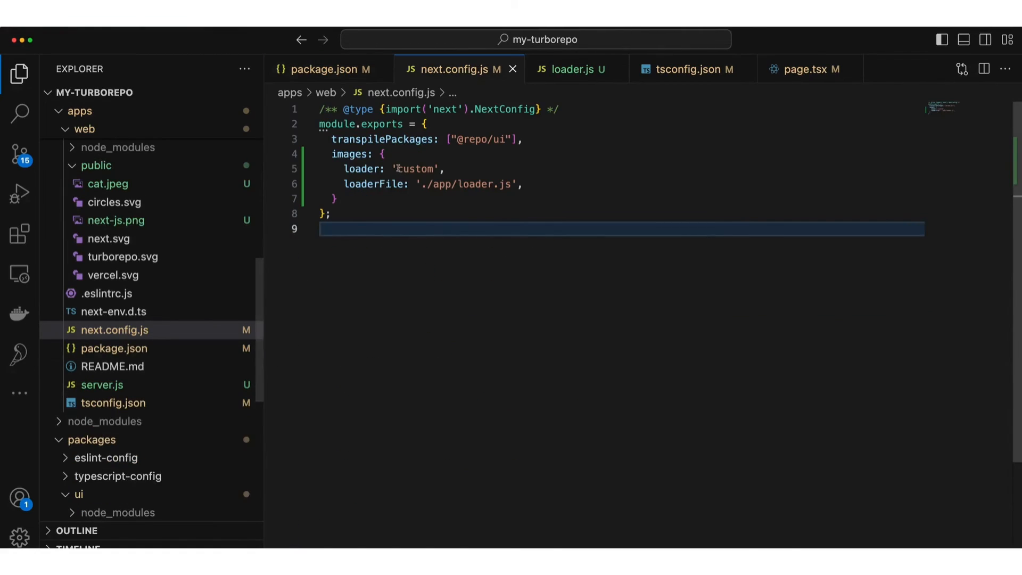
Review next.config.js's images loader settings, then go to the loader.js file
type("un")
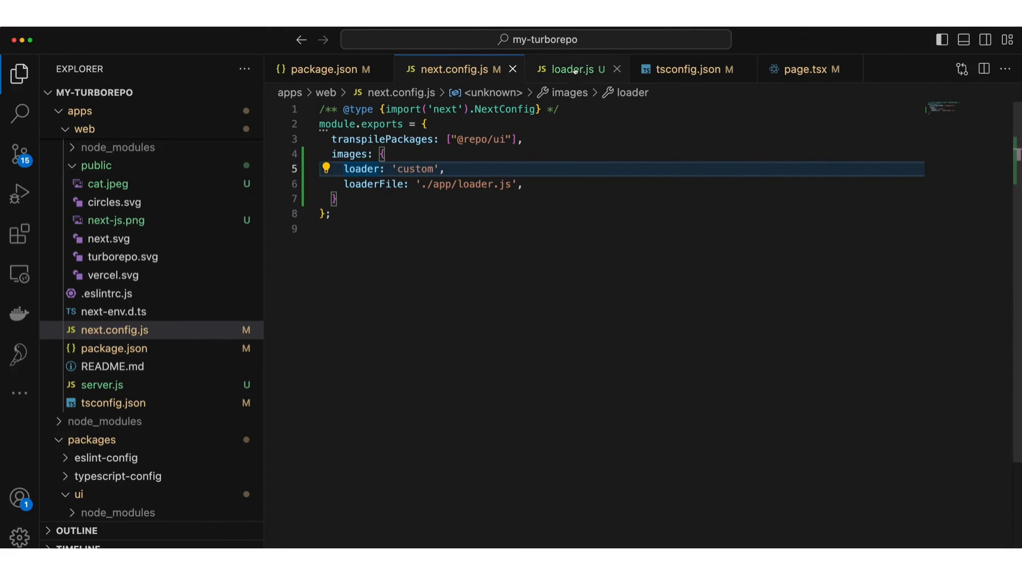
left_click(572, 69)
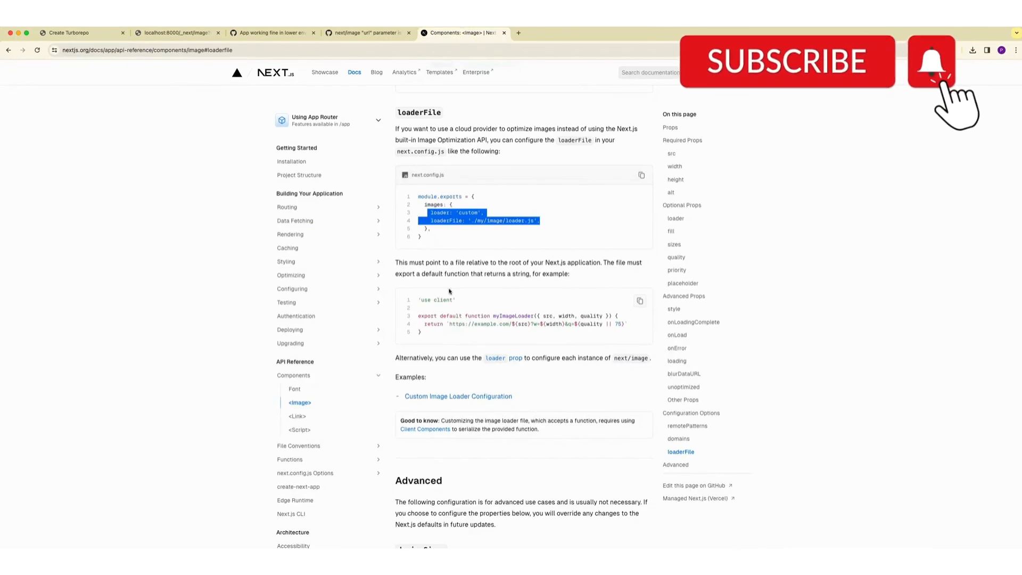
Follow the loaderFile docs link and browse provider loader examples like Akamai and Cloudinary
scroll("down", 3)
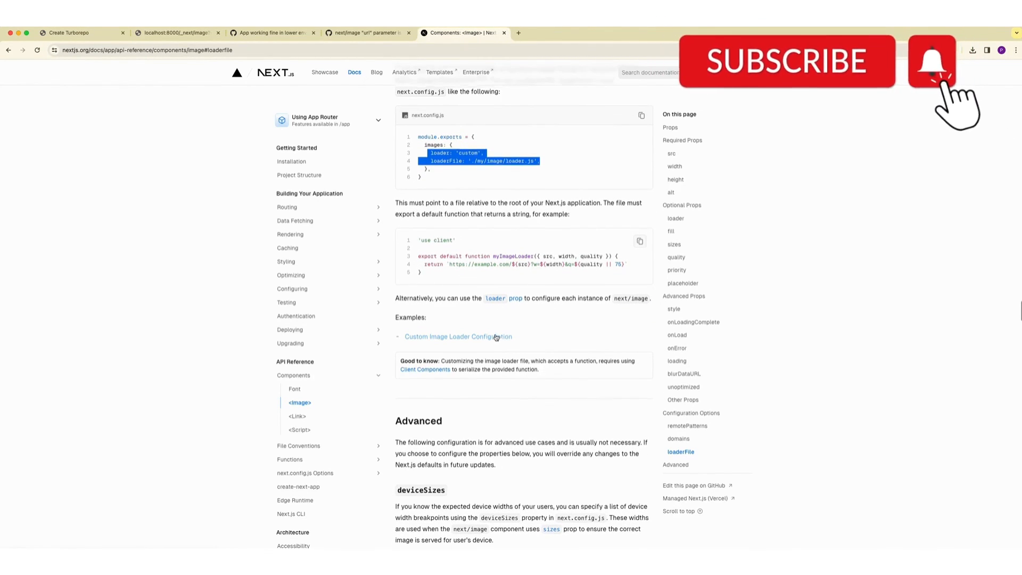
scroll("down", 3)
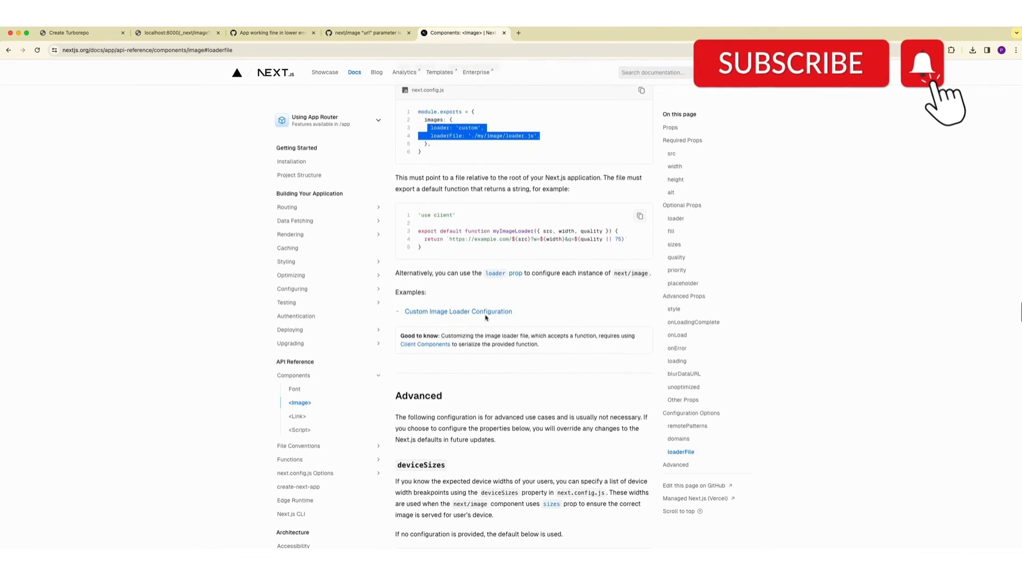
left_click(459, 311)
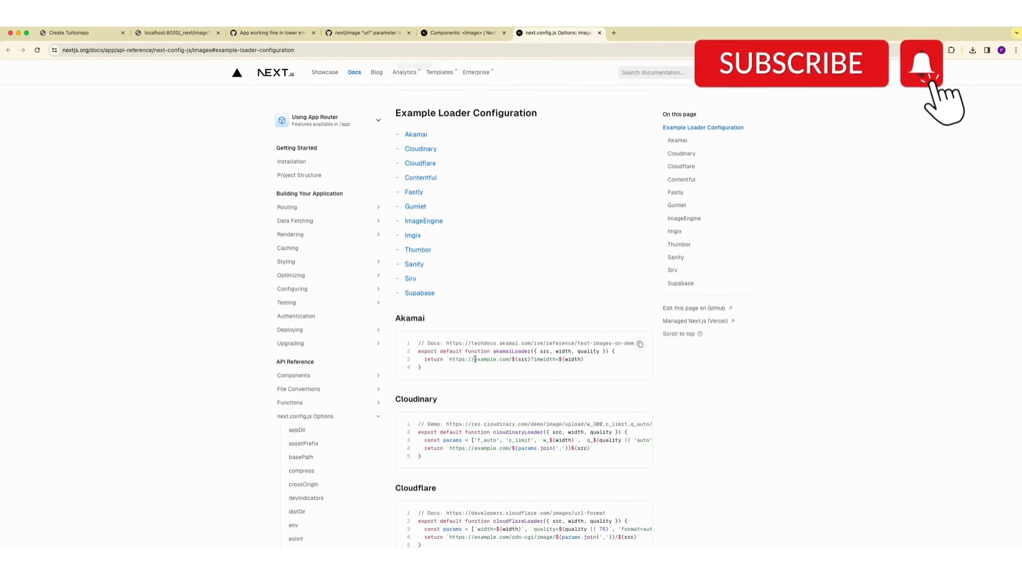
scroll("down", 3)
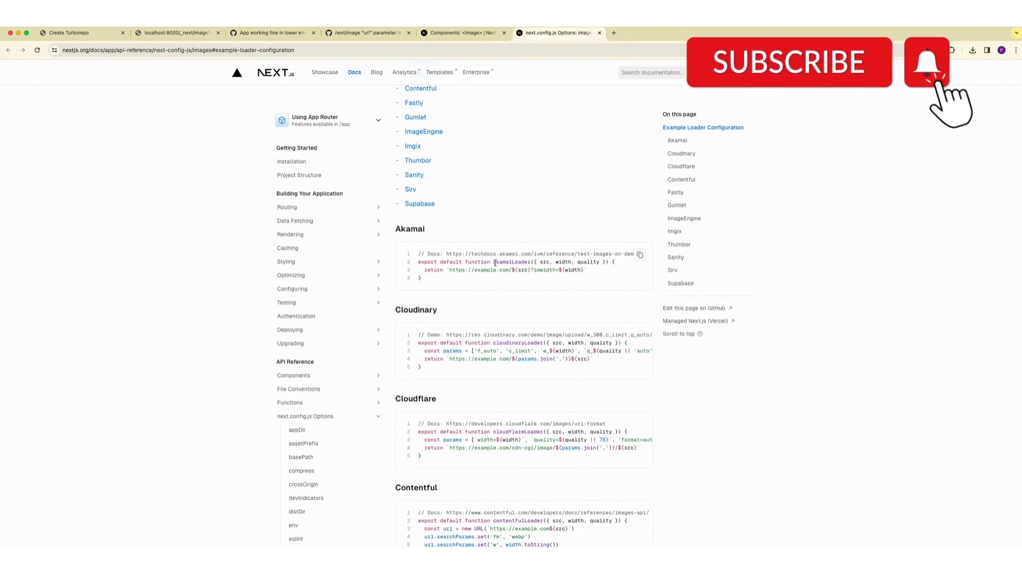
scroll("down", 3)
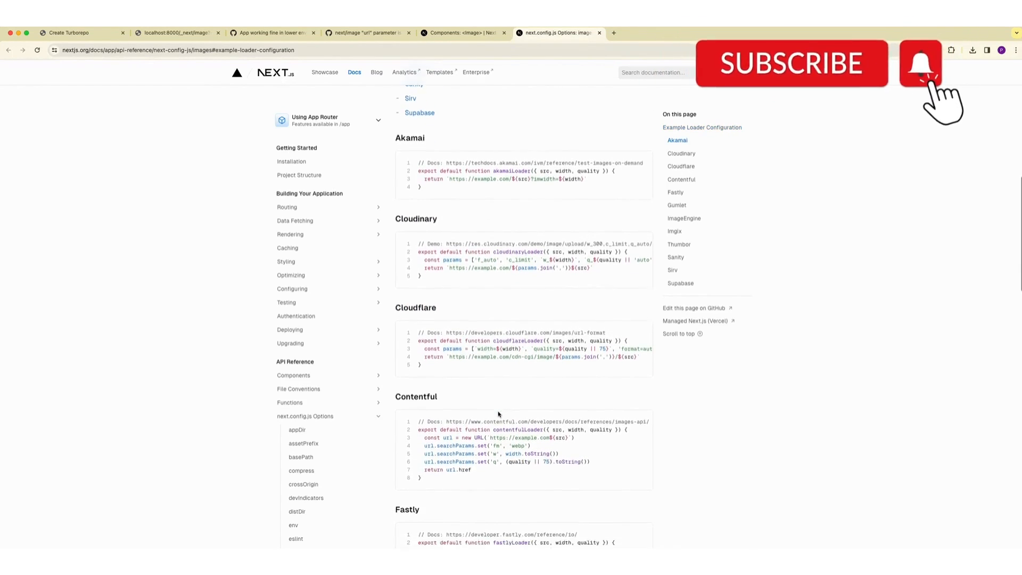
scroll("down", 3)
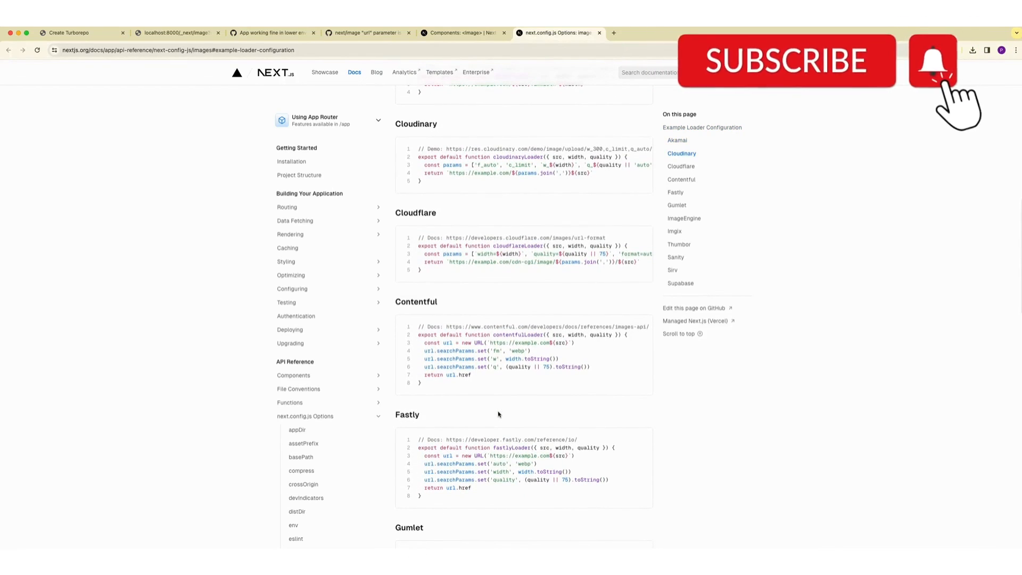